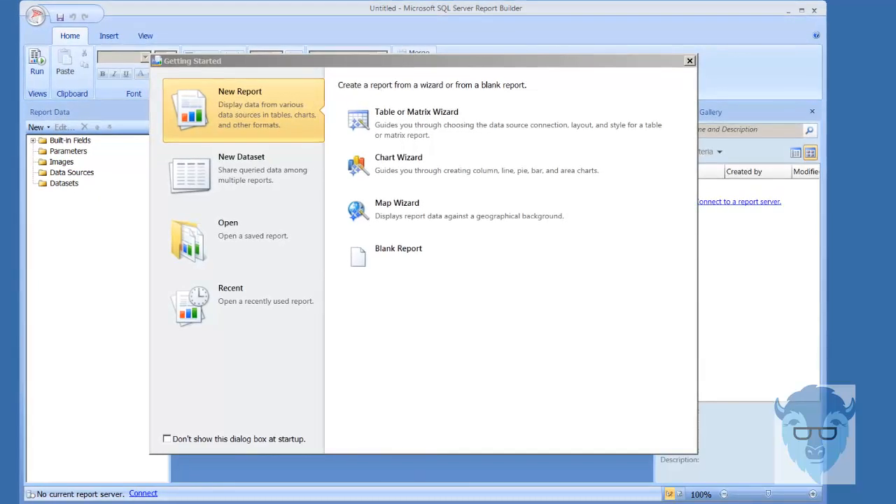
mouse_move(559, 168)
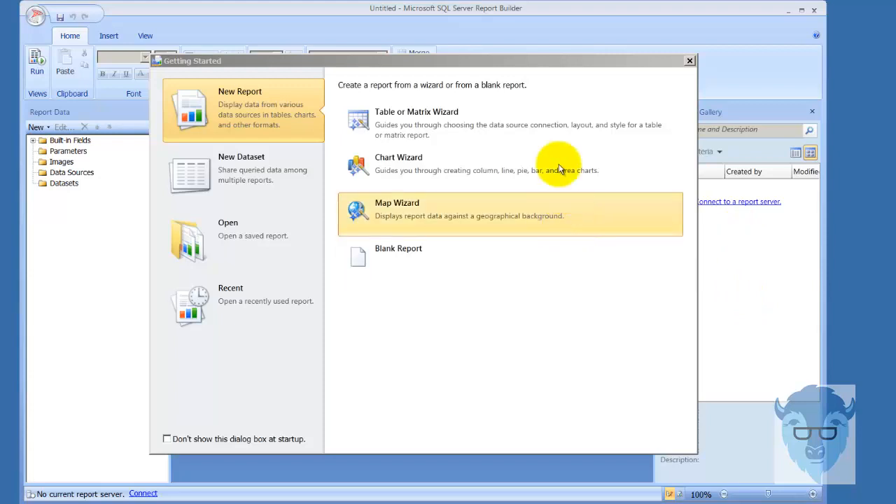
mouse_move(535, 307)
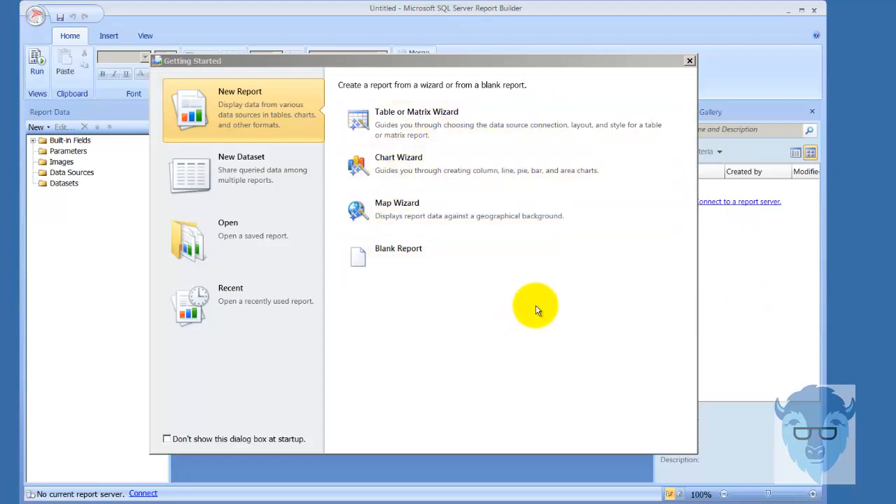
mouse_move(504, 308)
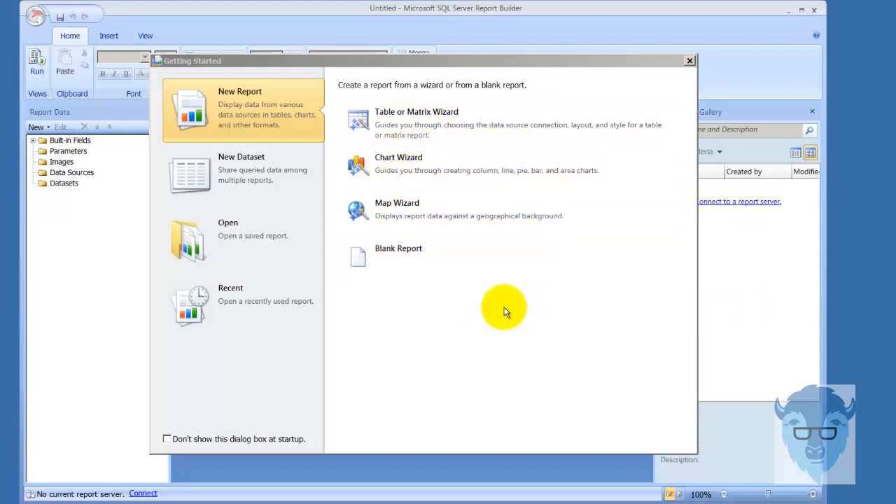
mouse_move(515, 300)
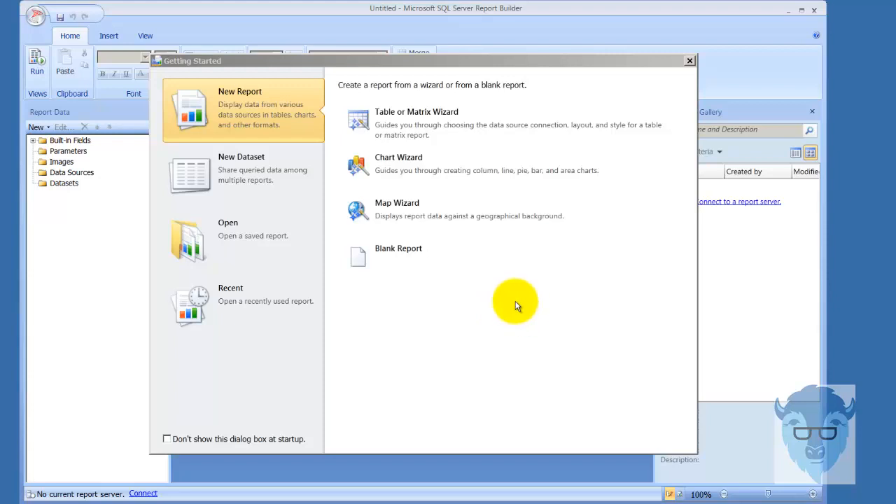
mouse_move(491, 311)
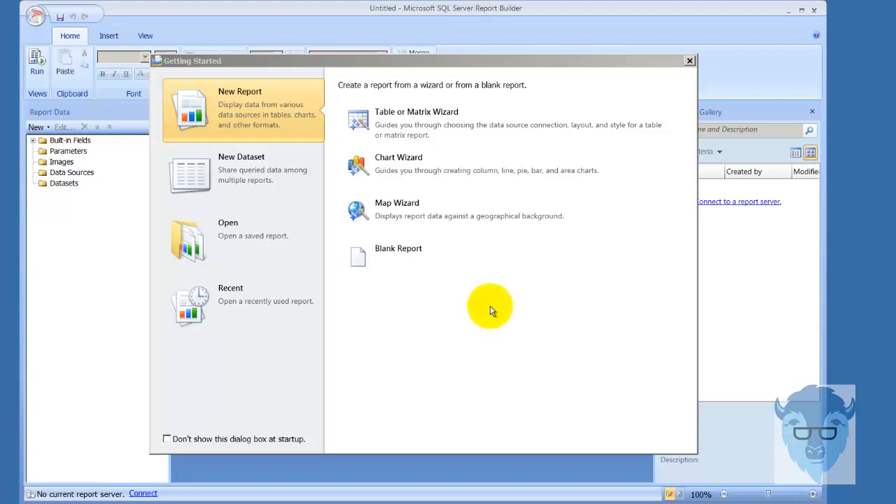
mouse_move(384, 266)
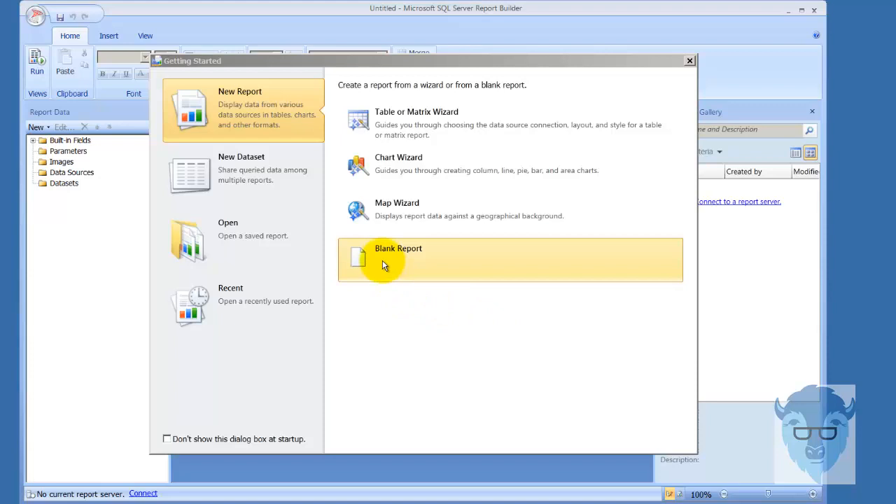
Create a blank report and pick the shared Sales_Quantity_Return_Quantity dataset for DataSet1
left_click(398, 258)
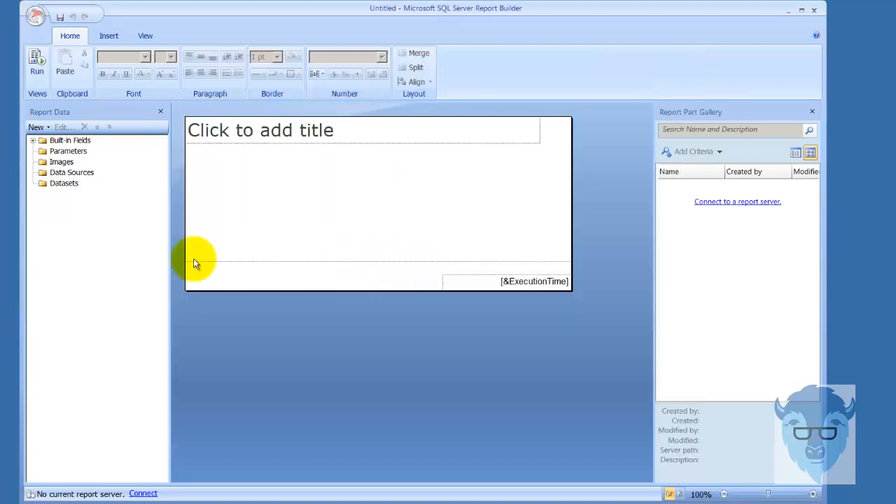
right_click(63, 182)
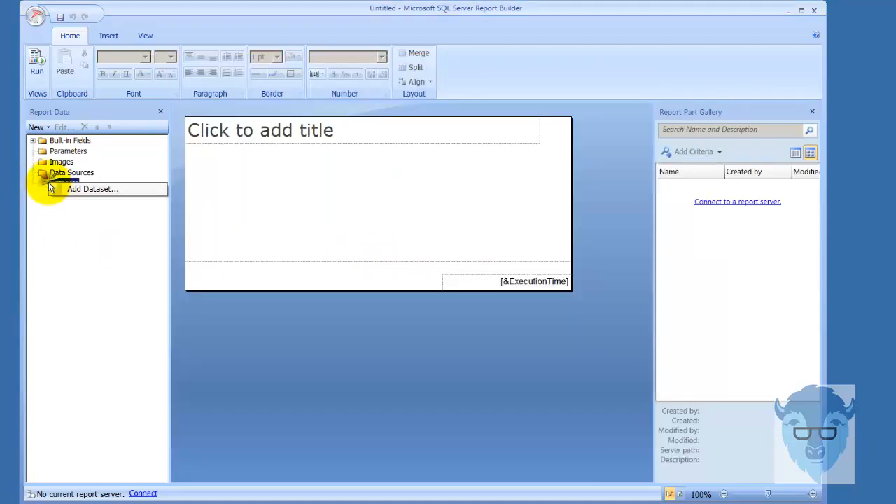
left_click(93, 189)
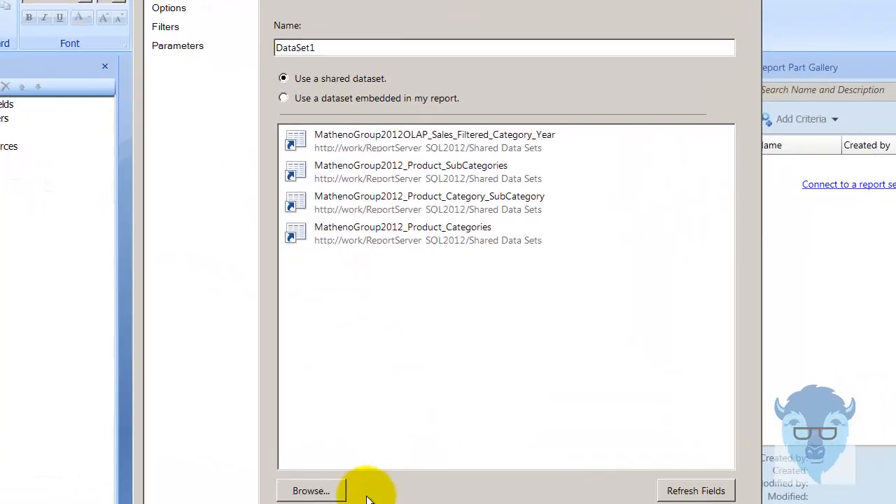
left_click(310, 491)
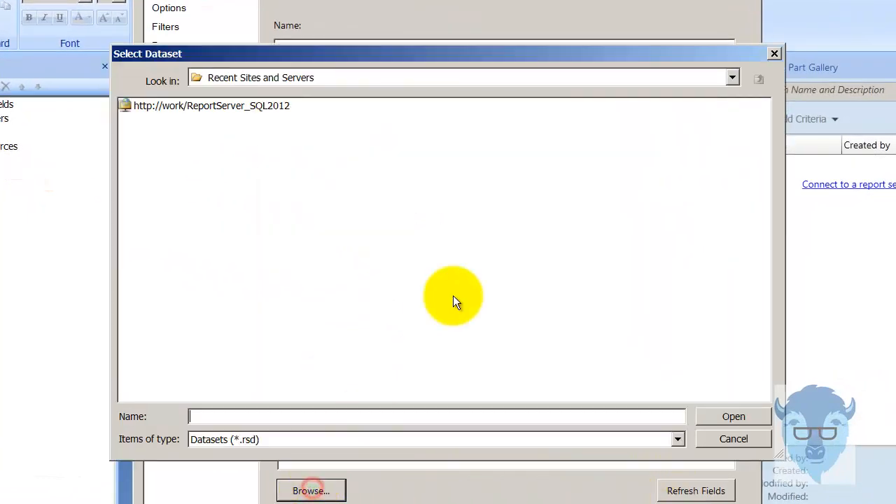
mouse_move(711, 110)
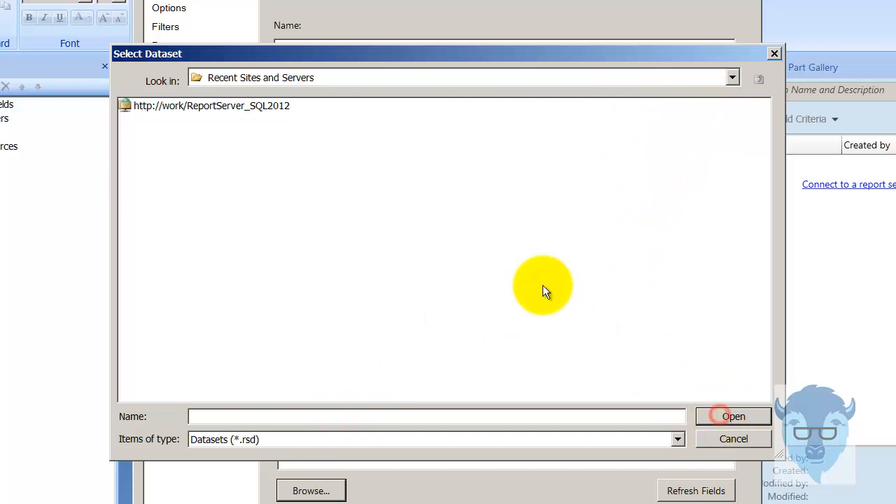
left_click(212, 106)
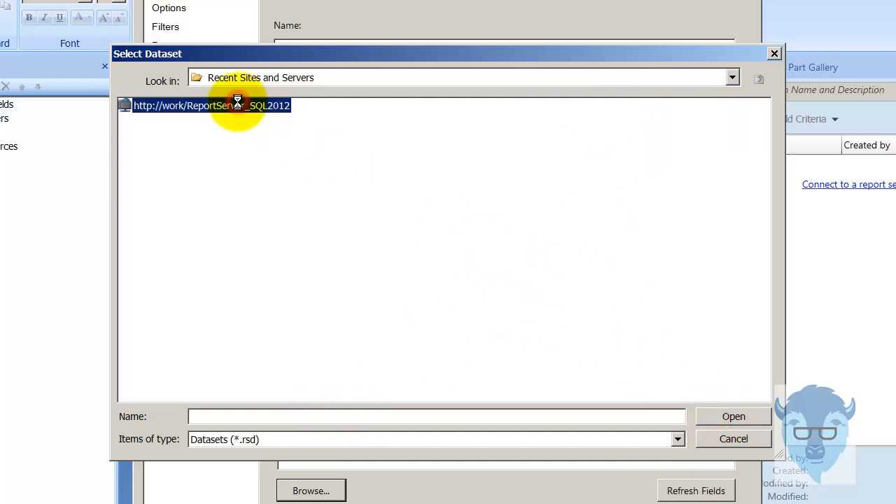
double_click(211, 105)
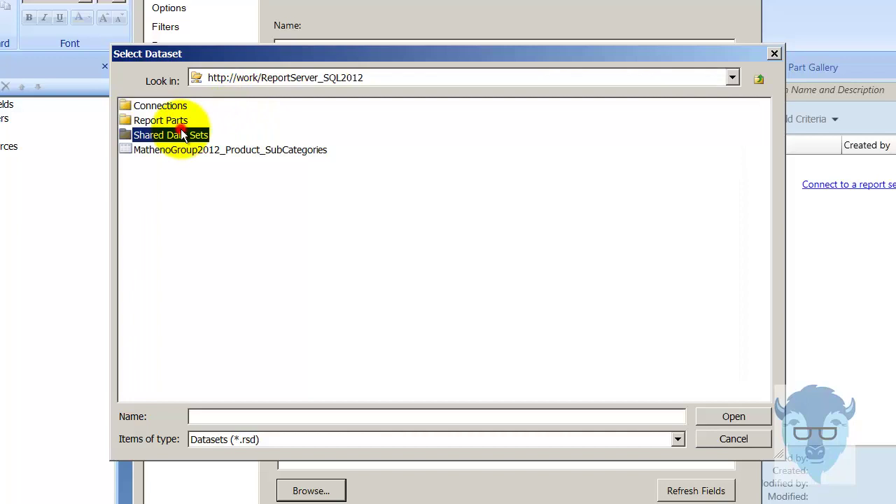
double_click(171, 134)
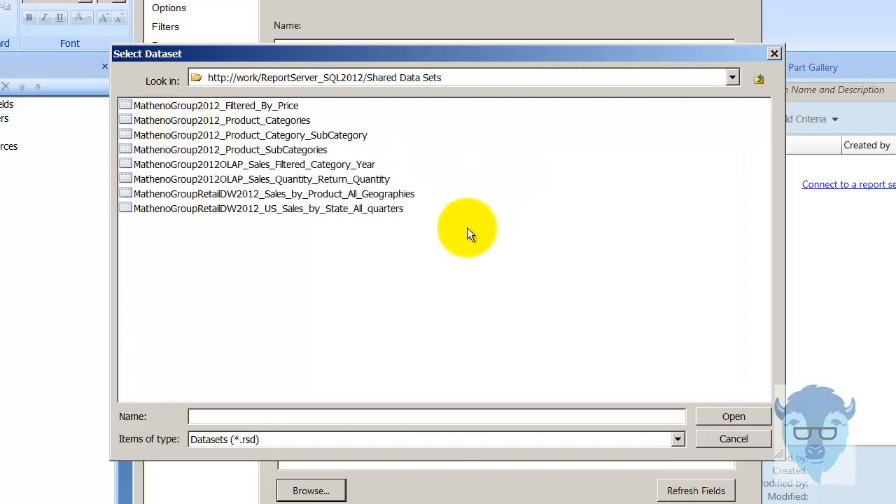
mouse_move(610, 415)
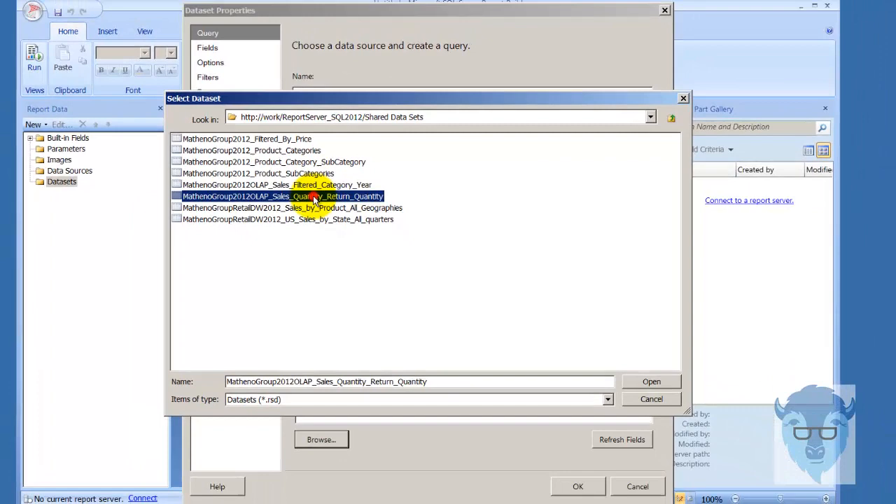
left_click(651, 381)
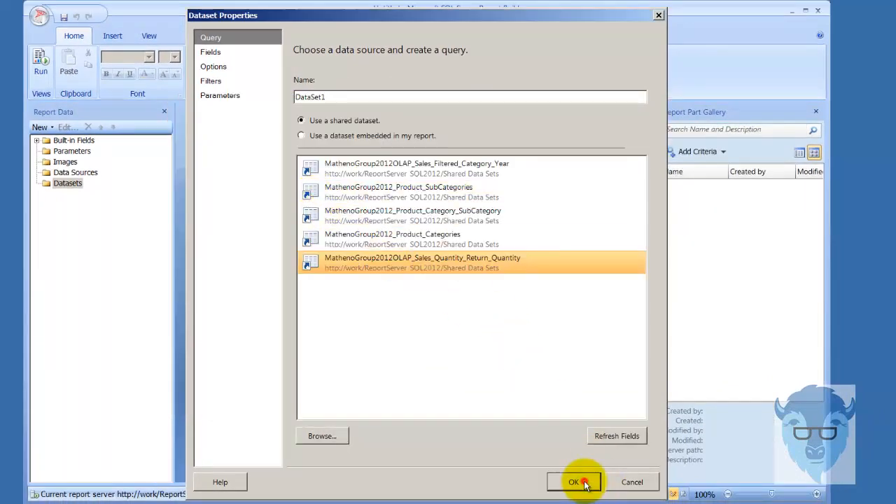
Confirm the shared dataset as DataSet1 and remove the report's page footer
left_click(588, 482)
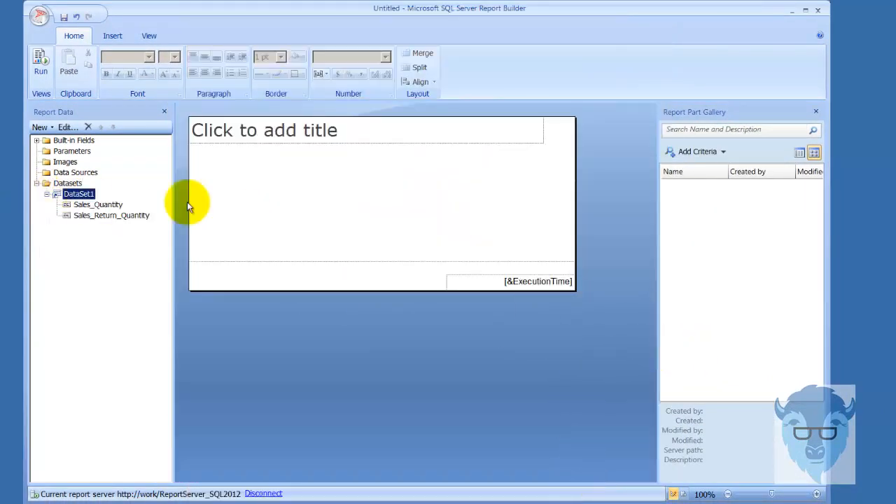
mouse_move(154, 83)
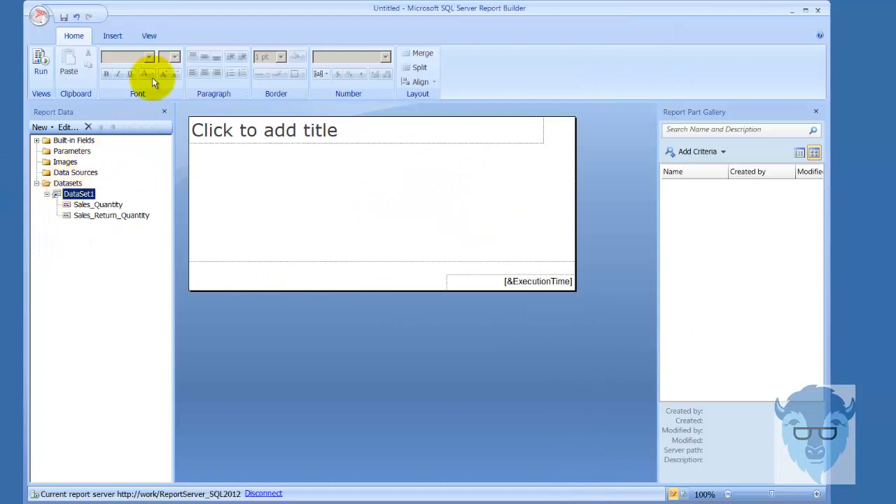
left_click(112, 36)
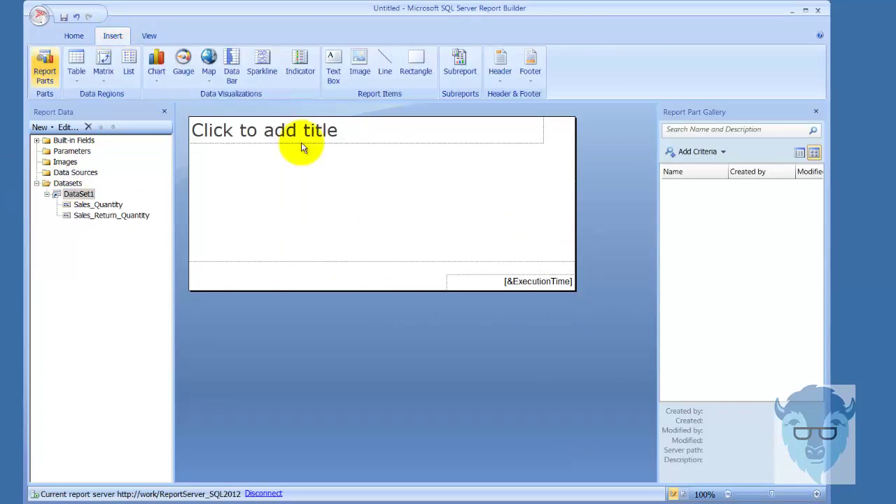
mouse_move(156, 59)
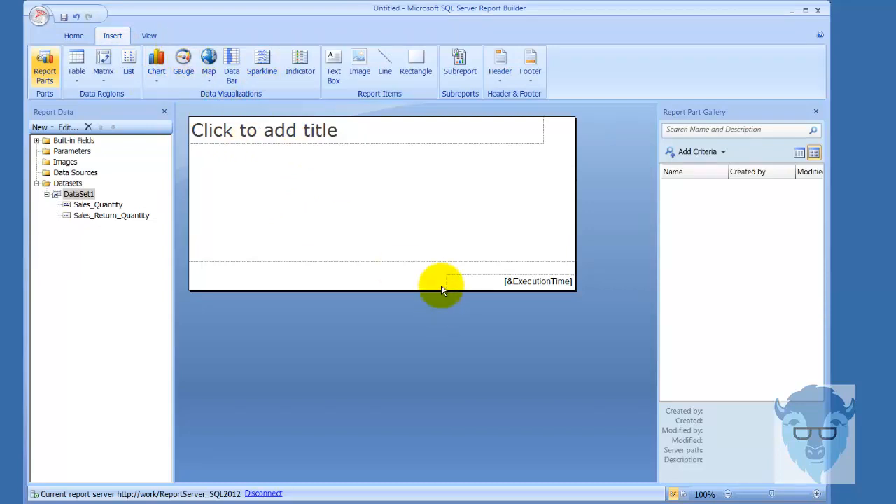
right_click(441, 283)
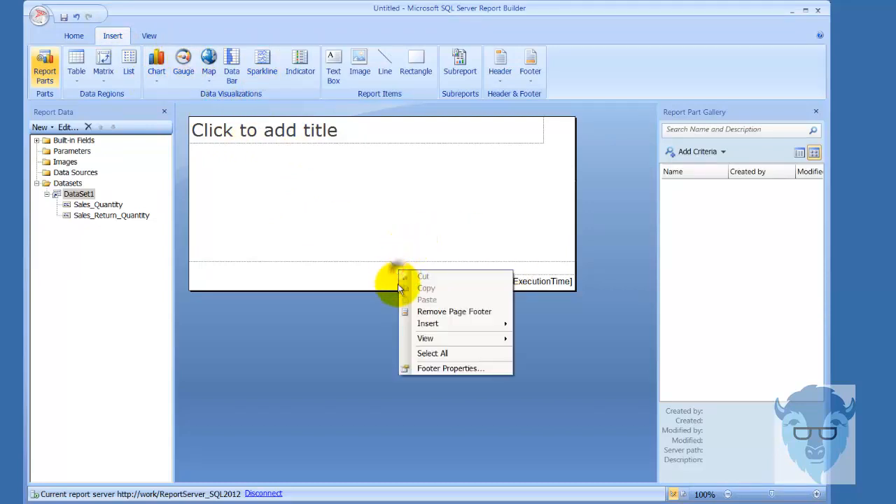
left_click(454, 312)
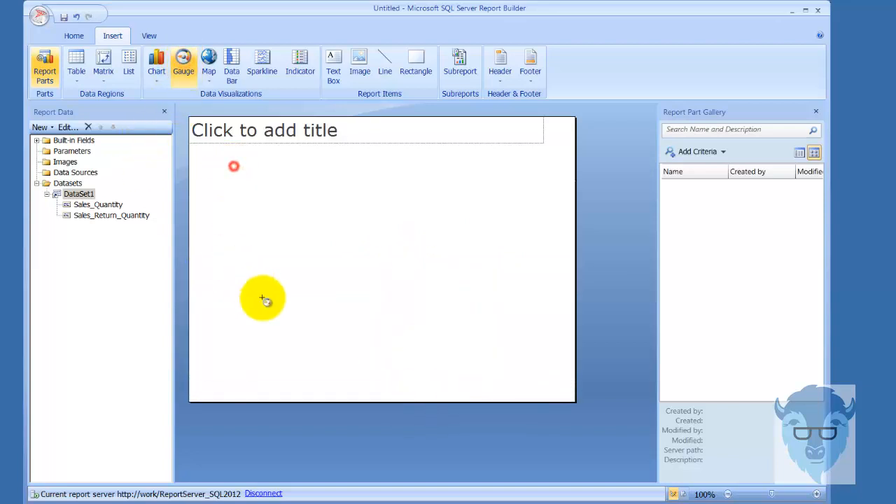
Place a horizontal linear gauge in the report body and preview it once
left_click(180, 60)
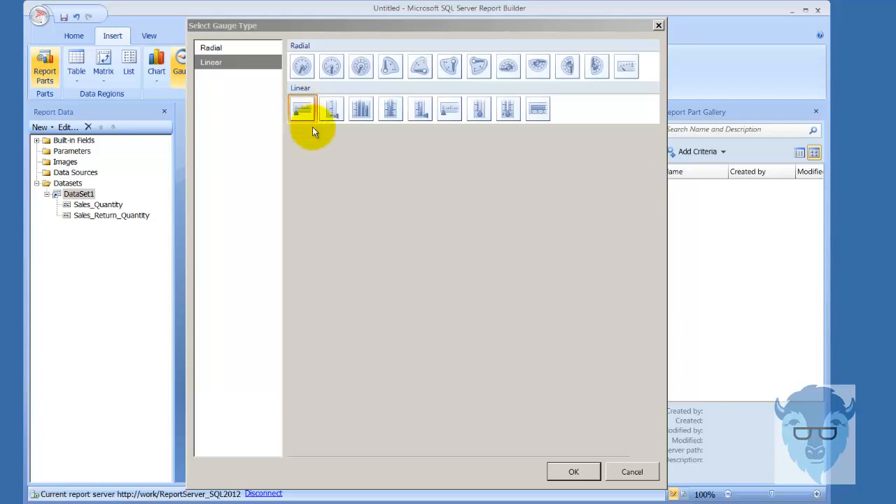
left_click(573, 471)
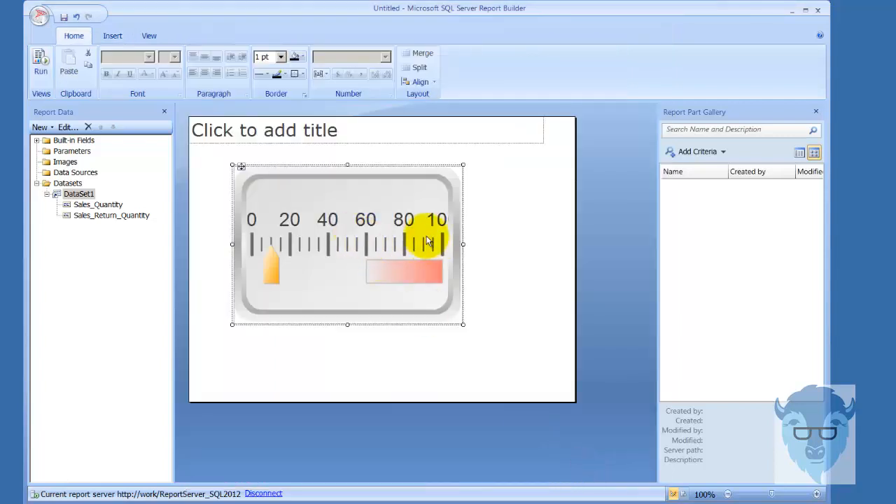
mouse_move(430, 240)
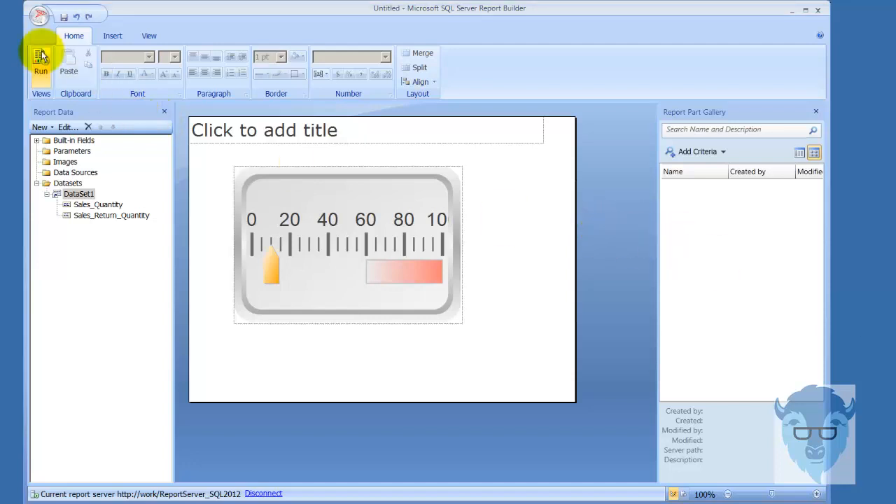
left_click(36, 59)
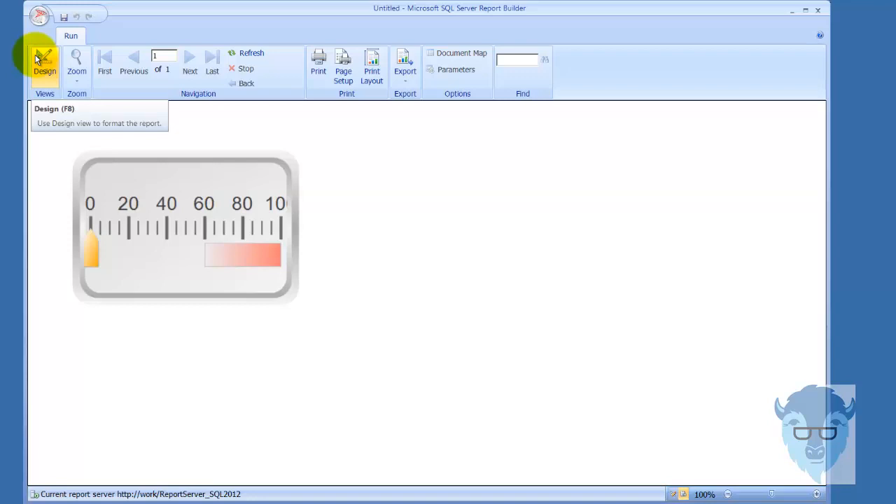
left_click(44, 61)
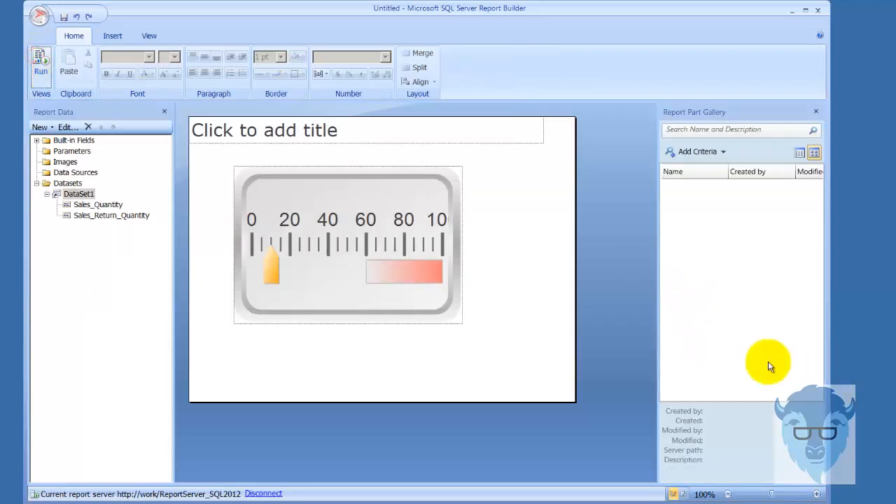
Bind LinearPointer1 to Sum(Sales_Quantity) and preview the gauge
left_click(373, 196)
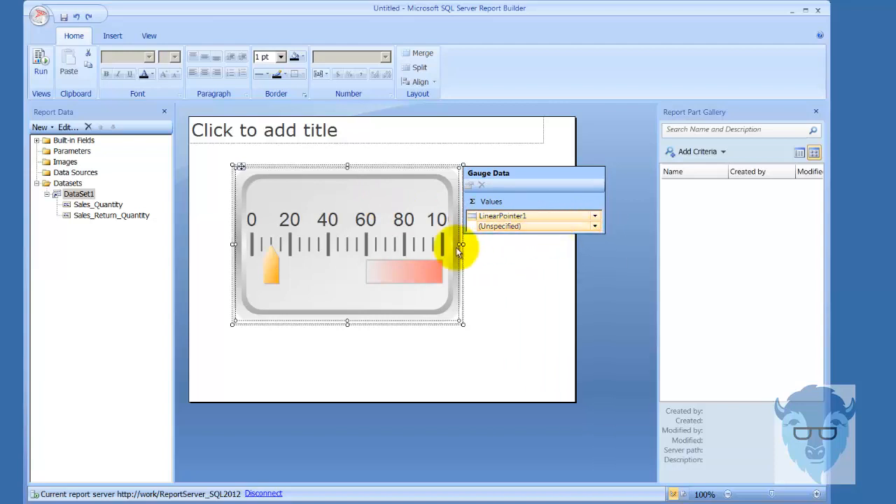
mouse_move(491, 278)
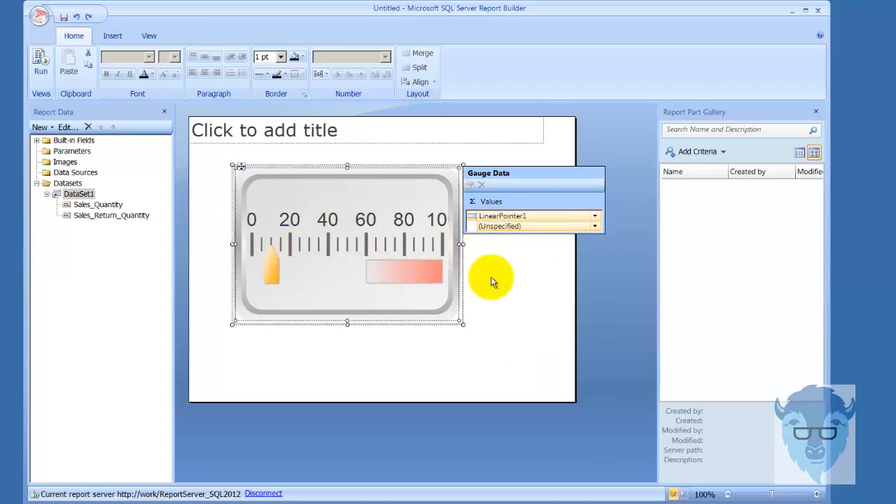
left_click(594, 226)
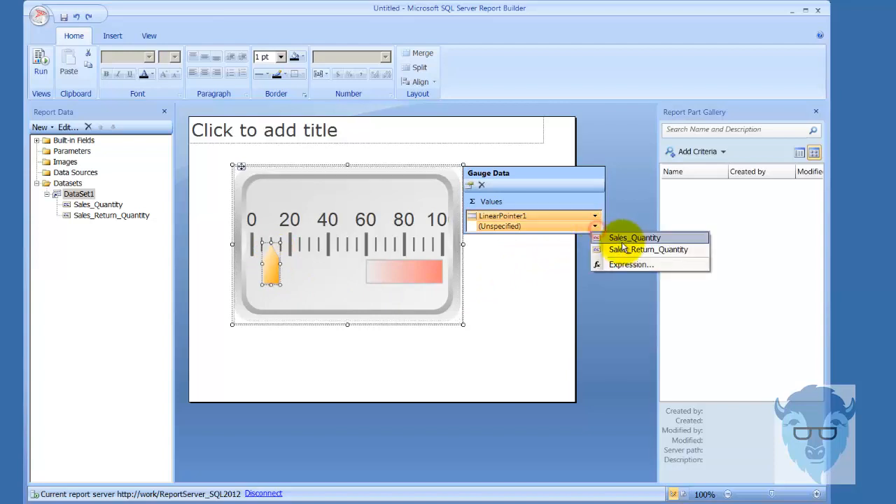
left_click(633, 238)
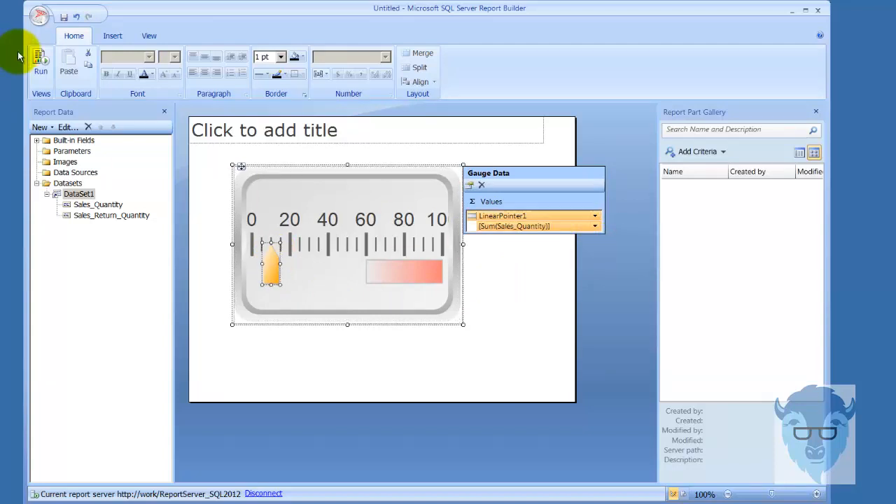
left_click(40, 59)
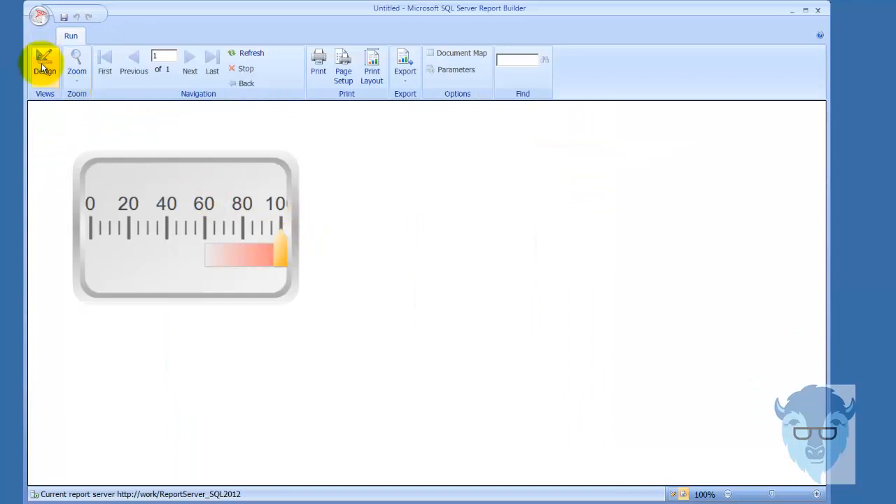
left_click(41, 64)
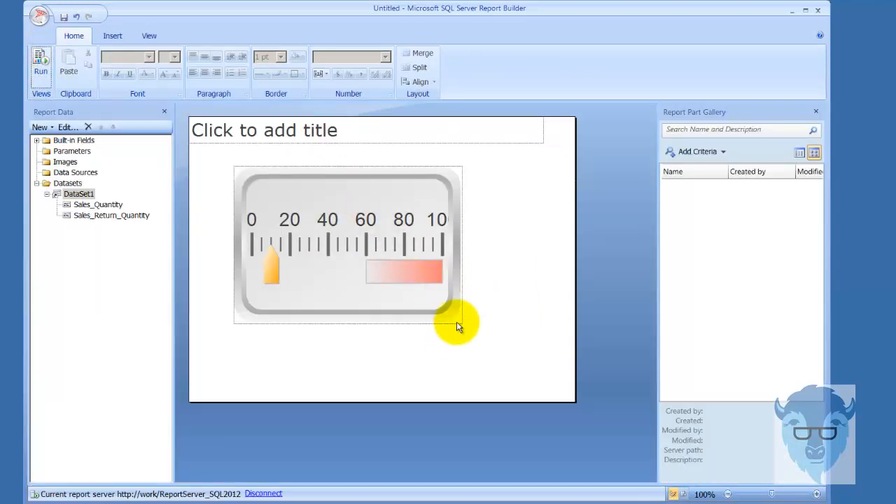
Enlarge the gauge and preview the report before returning to design
left_click(457, 324)
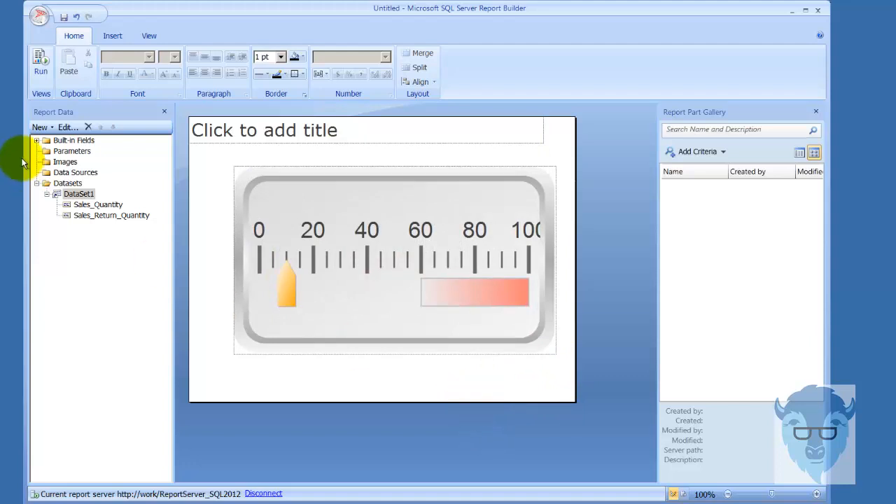
left_click(39, 63)
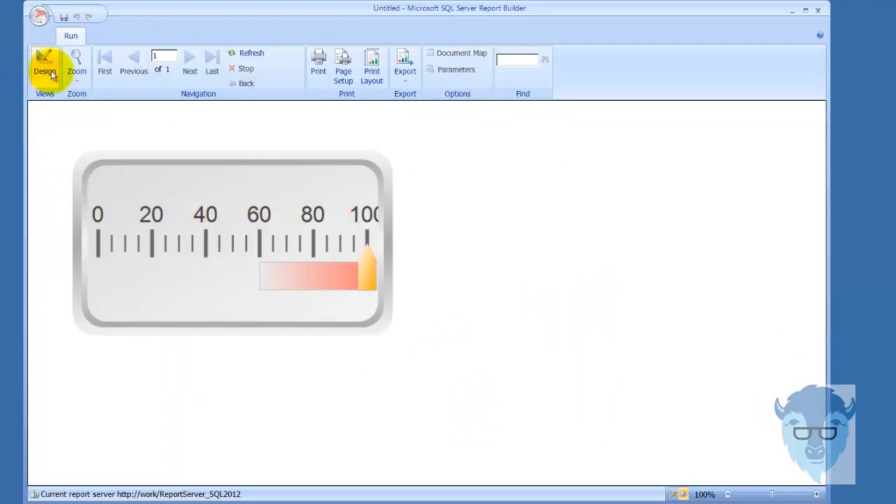
left_click(44, 61)
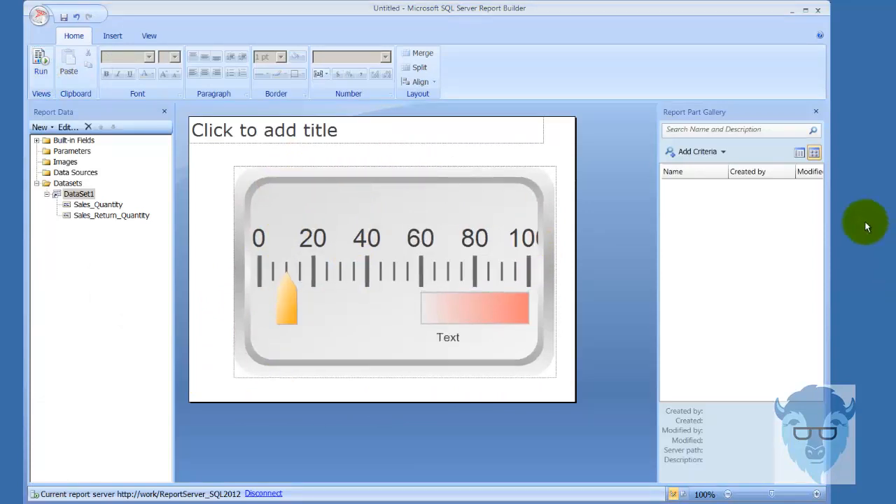
mouse_move(517, 49)
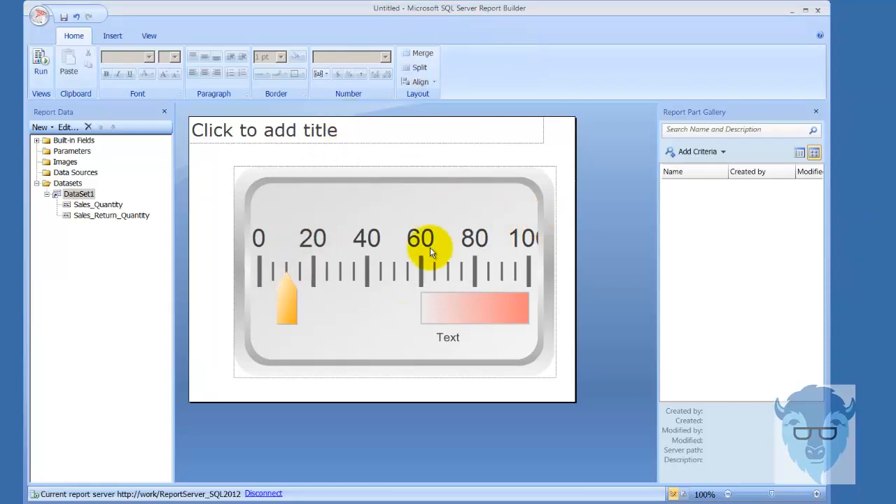
mouse_move(450, 338)
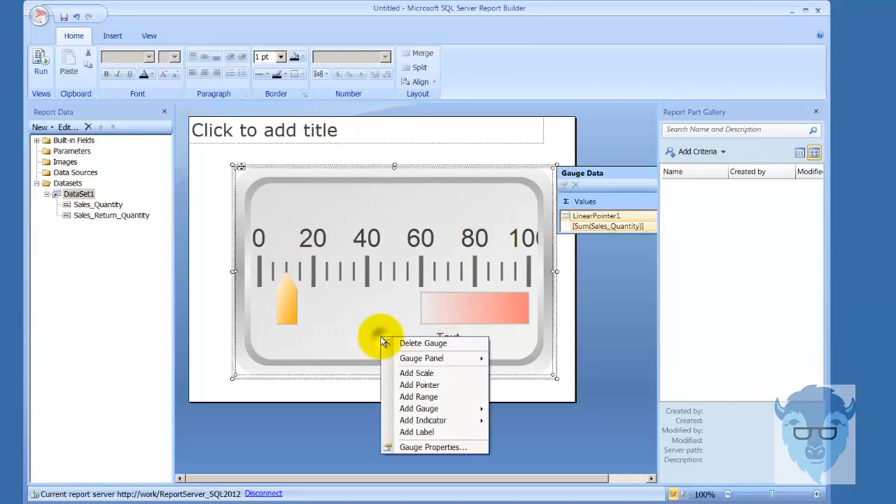
mouse_move(533, 351)
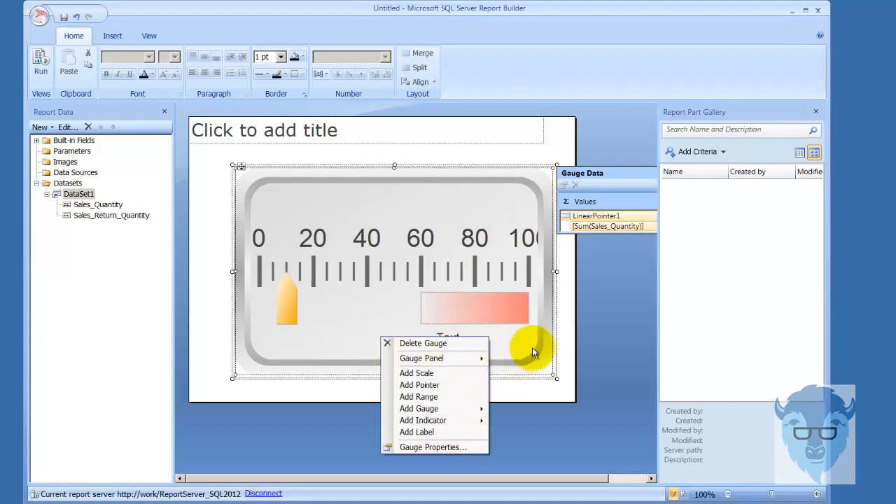
Select the gauge's text label and open its Label Properties
left_click(418, 431)
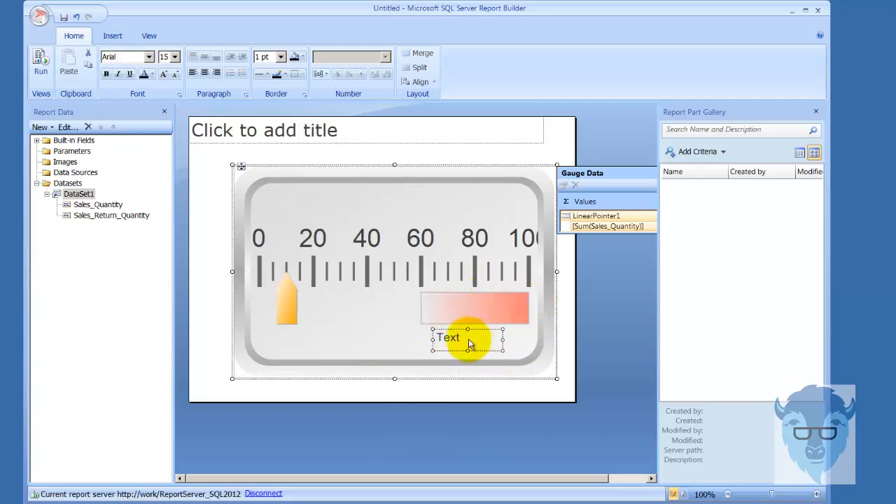
right_click(449, 337)
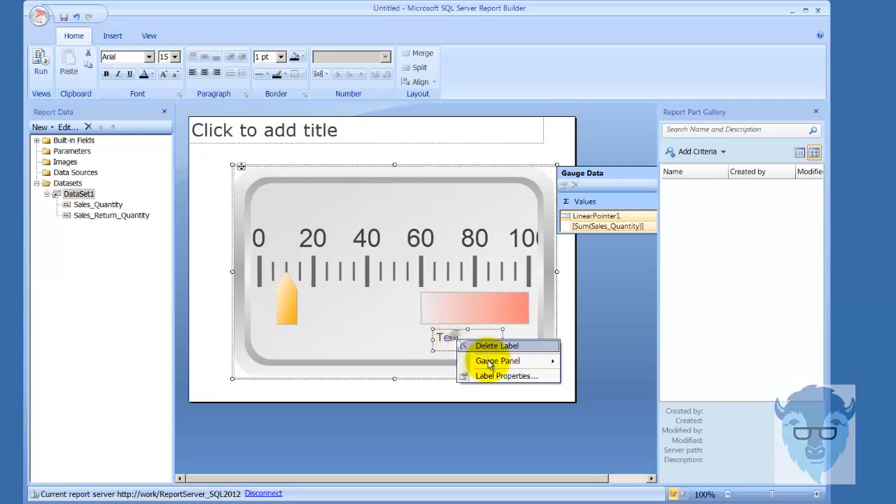
left_click(501, 376)
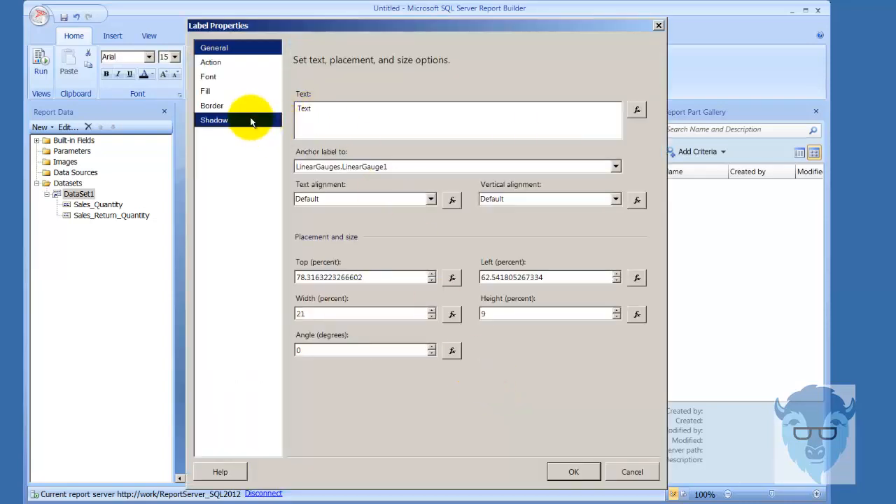
Set the label text to DataSet1's Sum(Sales_Quantity) expression and preview it as 53320454
left_click(636, 109)
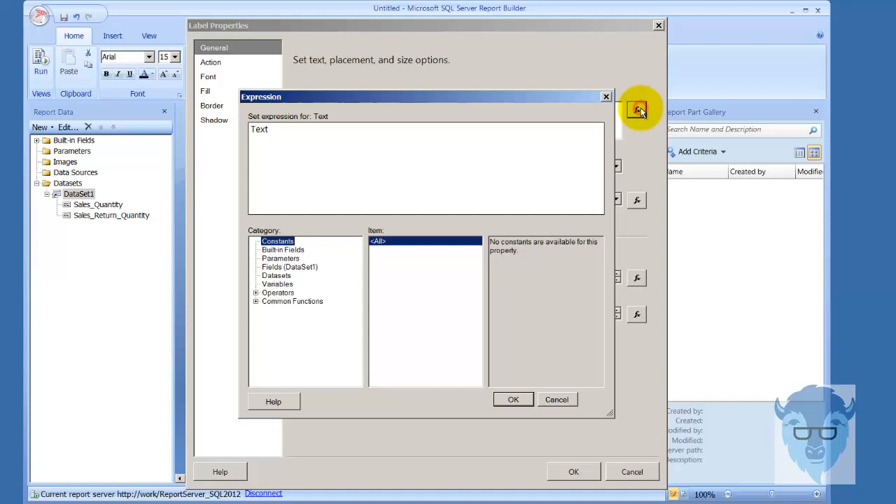
left_click(277, 275)
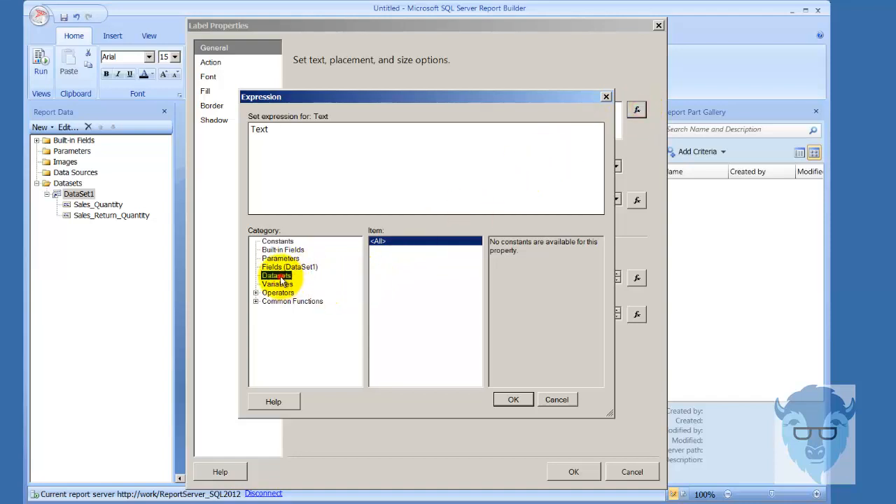
left_click(275, 275)
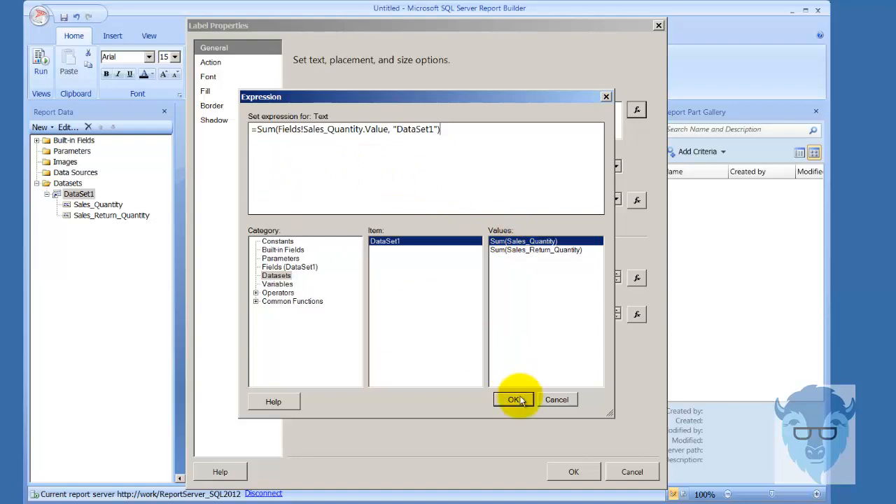
left_click(514, 399)
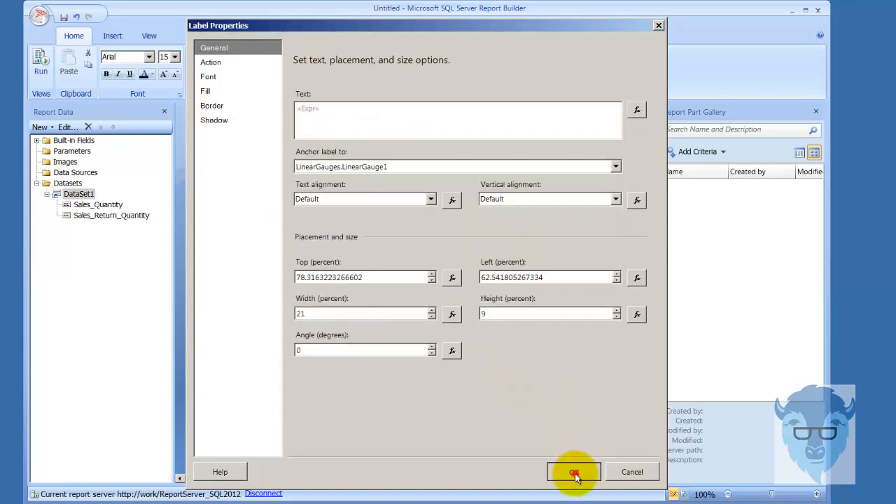
left_click(574, 472)
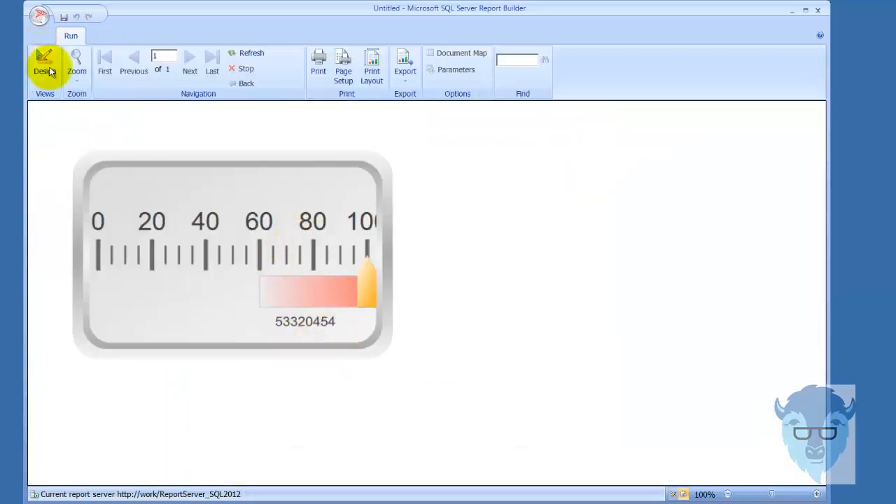
left_click(43, 63)
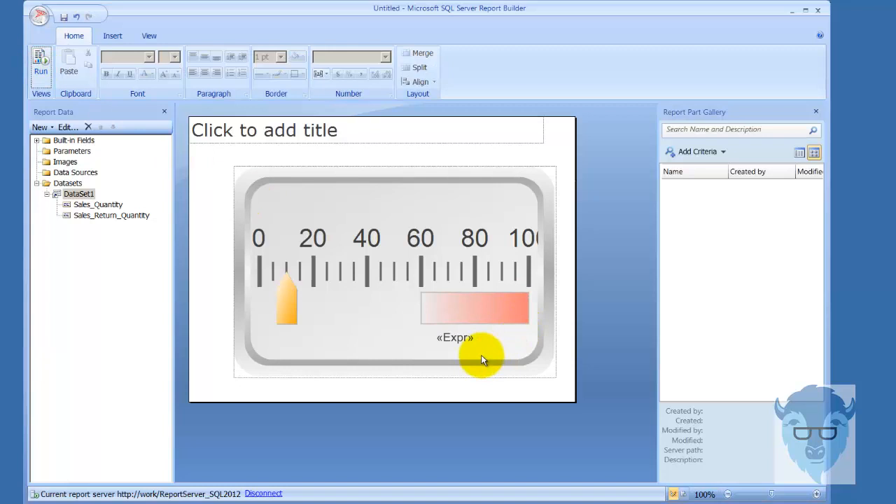
right_click(444, 337)
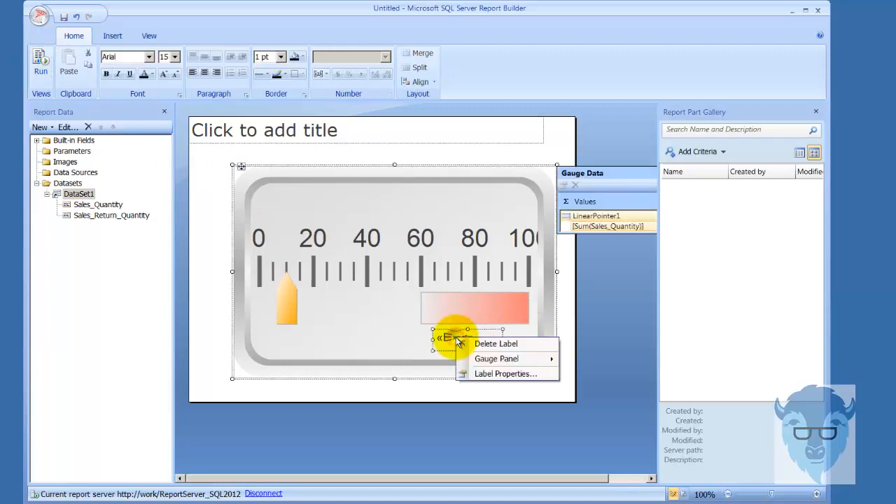
left_click(505, 373)
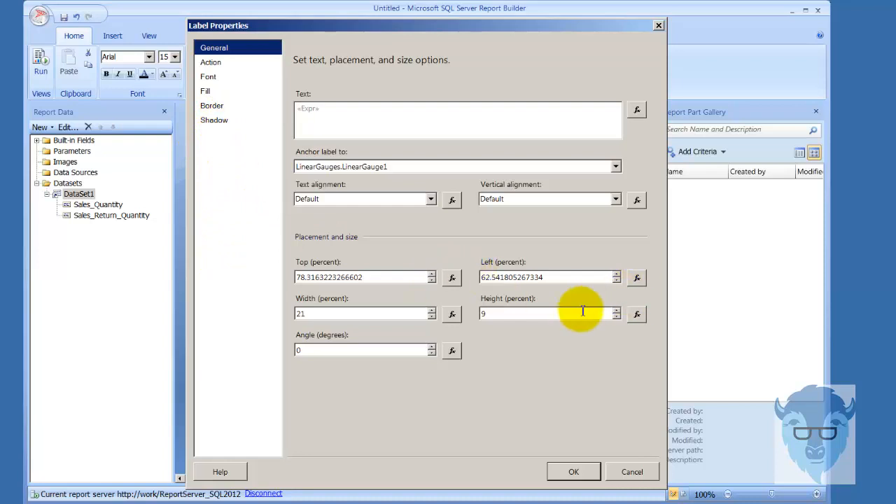
mouse_move(440, 225)
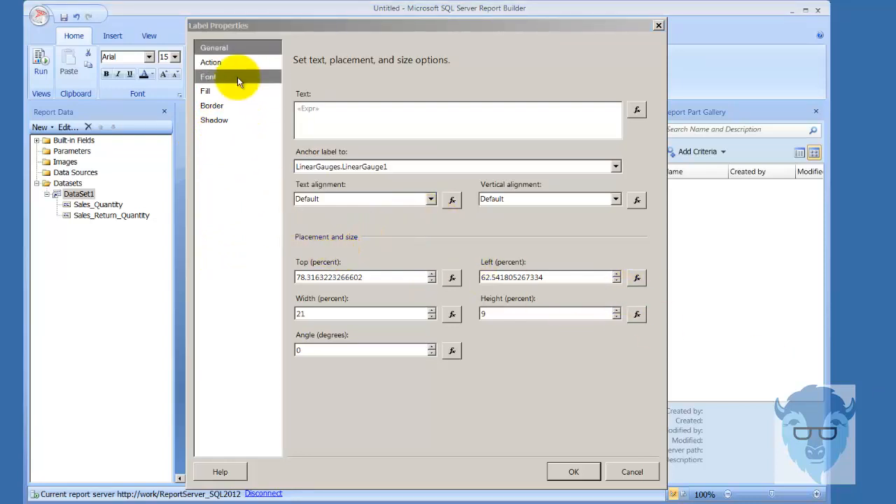
left_click(208, 76)
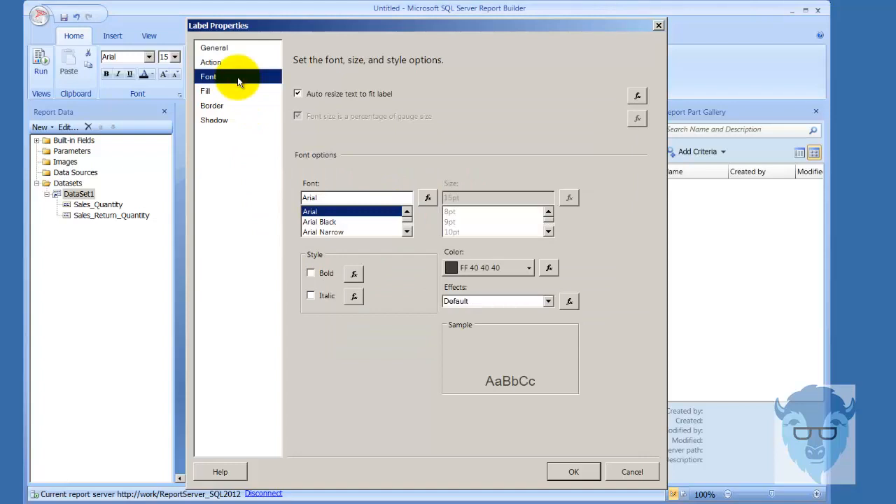
mouse_move(231, 151)
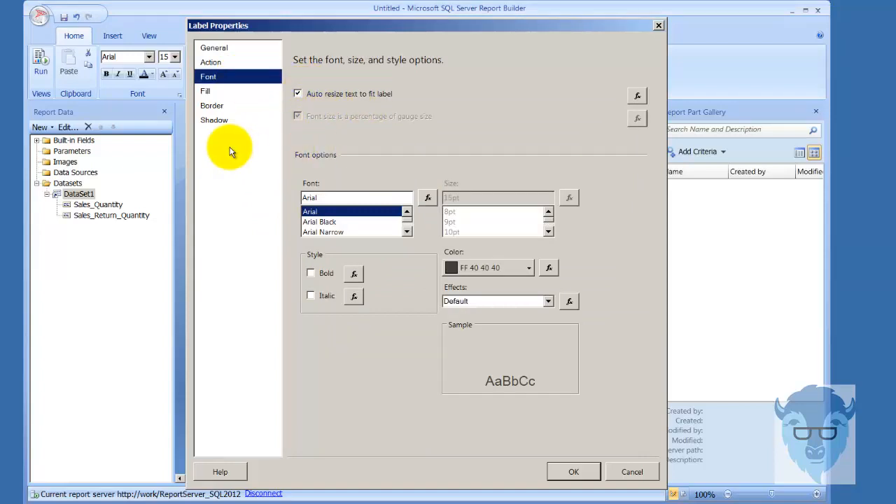
left_click(205, 91)
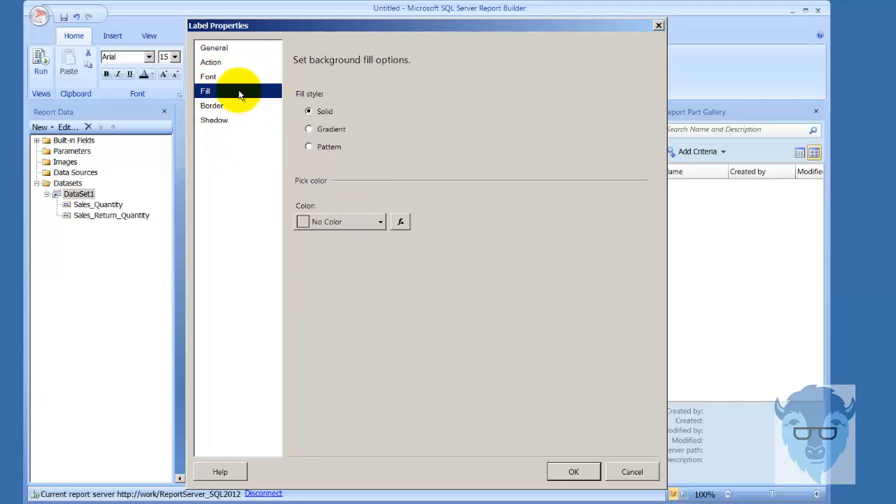
left_click(214, 48)
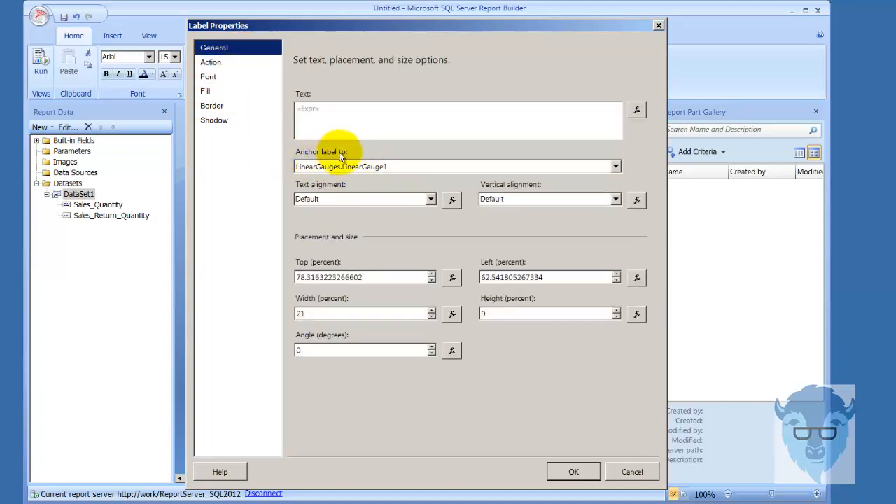
mouse_move(368, 166)
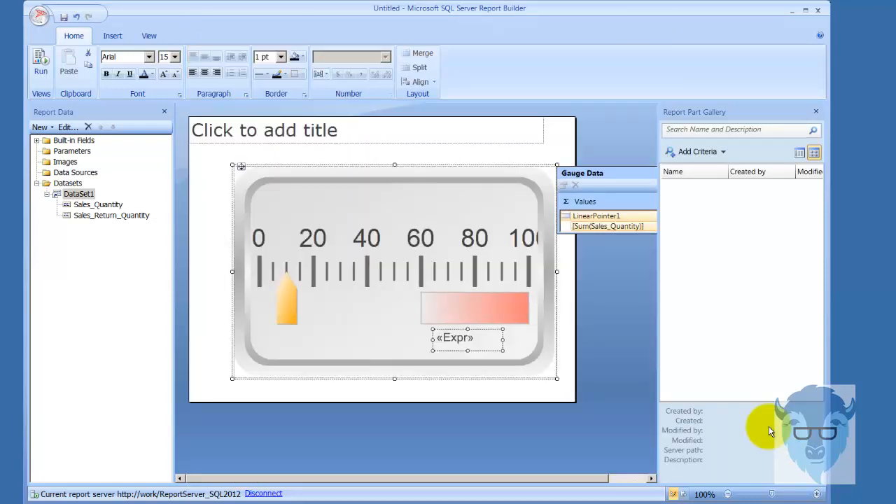
Change the label text to "Order Count is:" & Sum(Sales_Quantity) and preview it
double_click(455, 337)
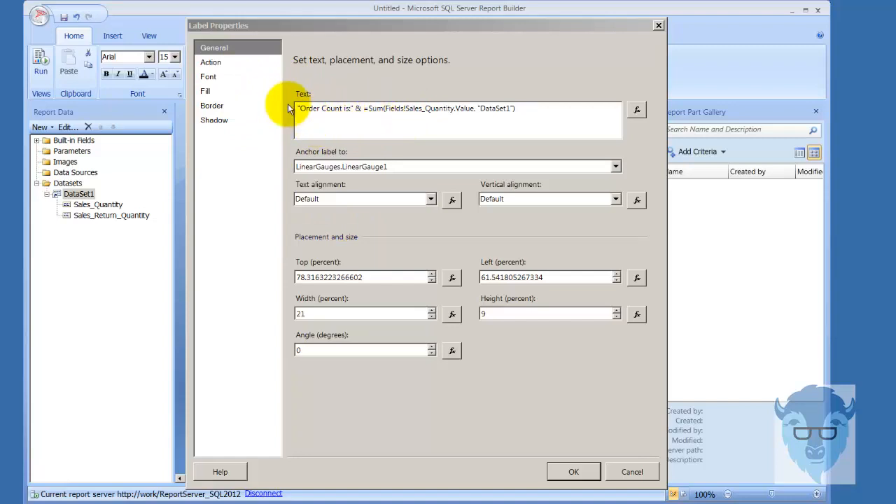
mouse_move(357, 93)
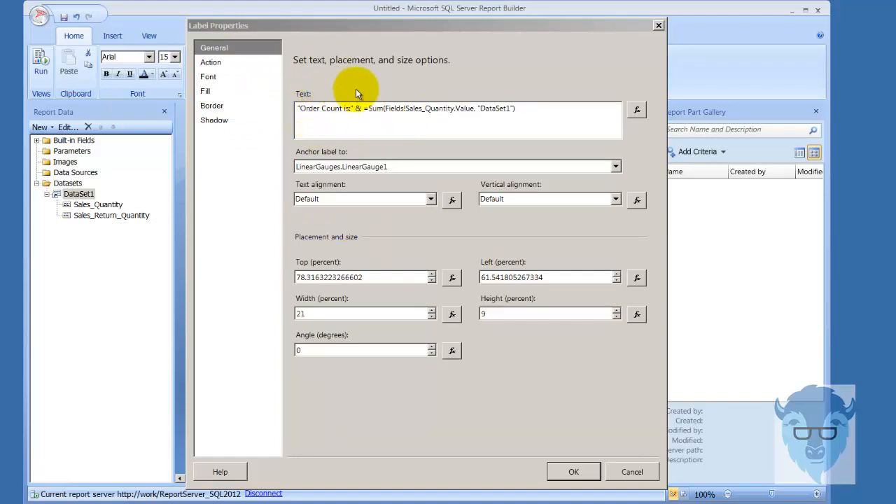
mouse_move(594, 360)
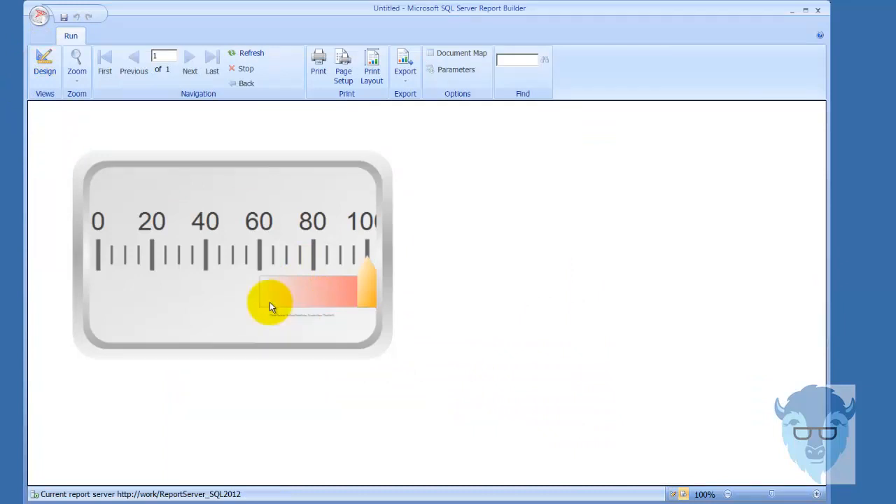
mouse_move(480, 331)
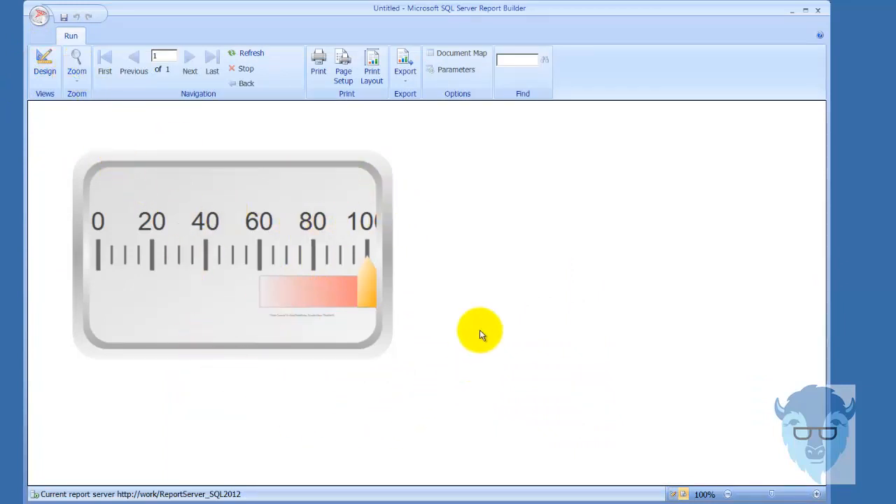
left_click(42, 59)
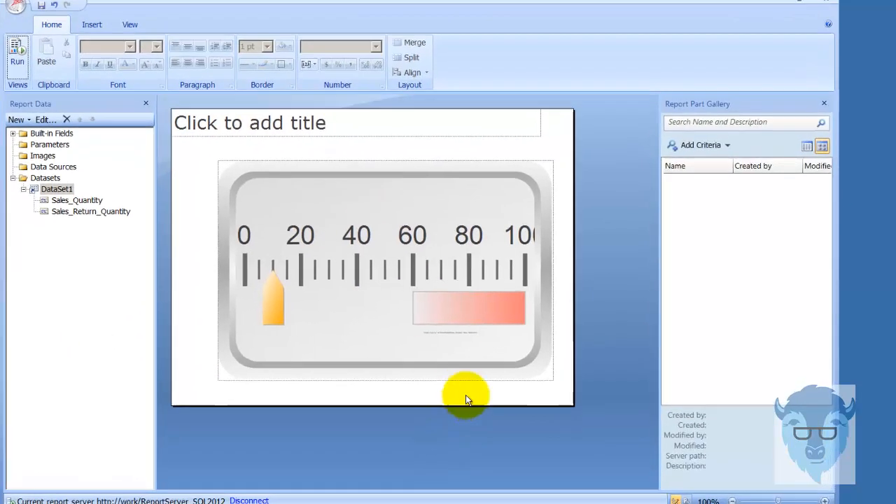
Strip the "Order Count is:" prefix so the label shows only the summed value
left_click(464, 395)
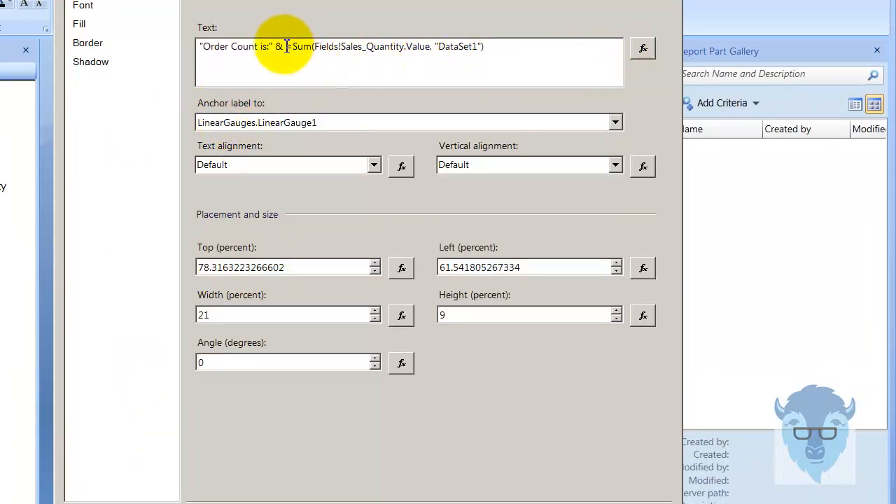
left_click_drag(283, 46, 203, 46)
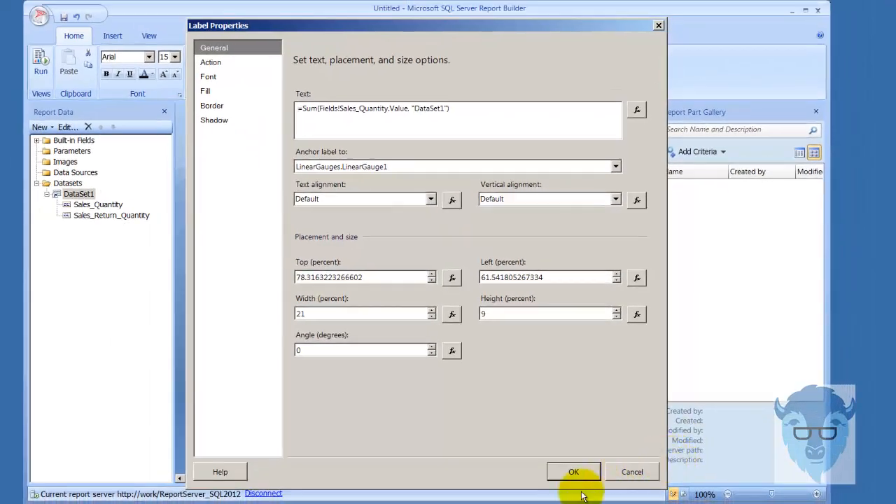
left_click(574, 471)
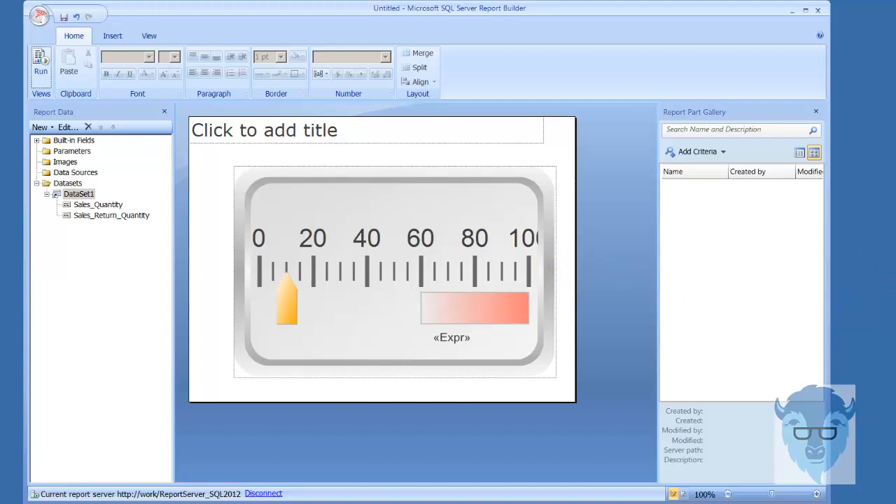
left_click(390, 280)
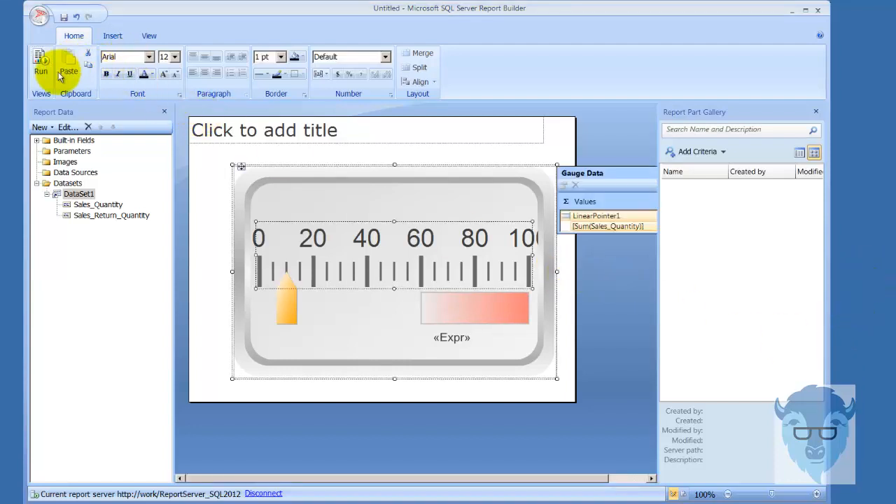
left_click(40, 62)
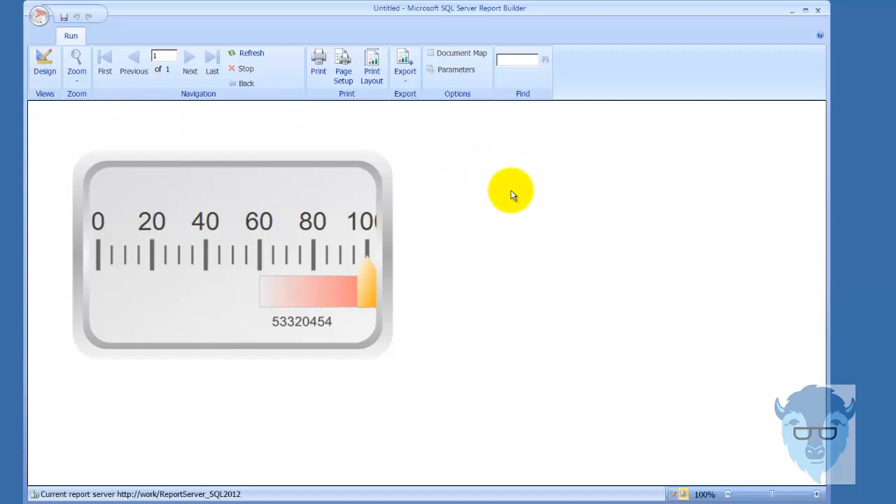
mouse_move(292, 330)
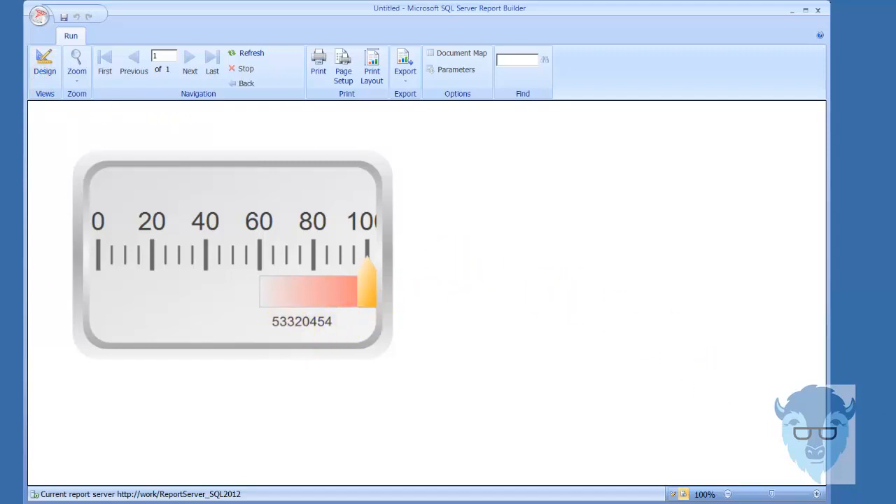
left_click(45, 60)
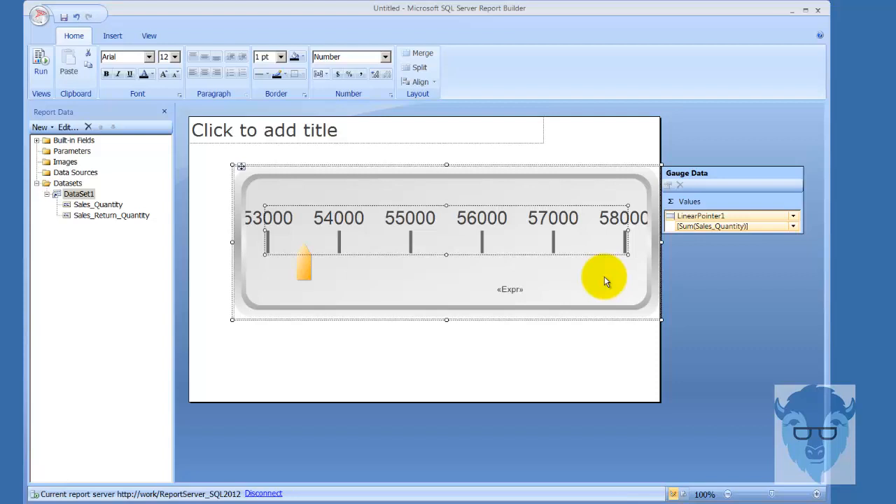
mouse_move(588, 140)
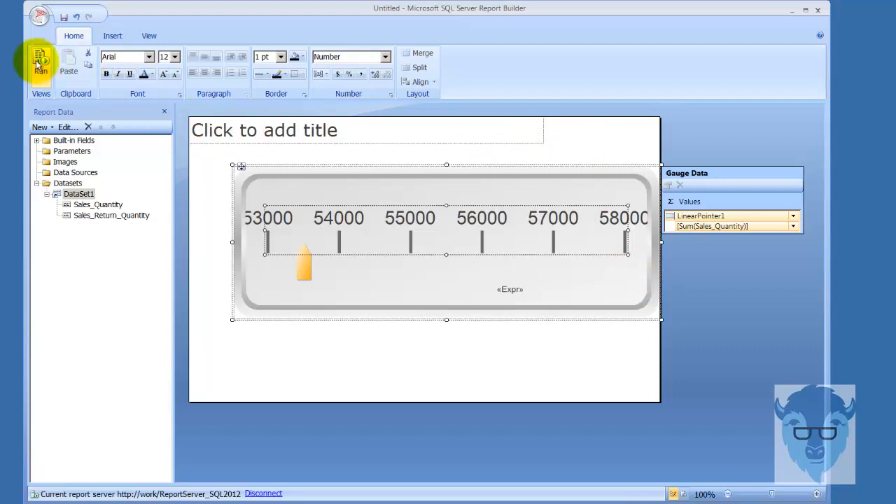
Preview the gauge rescaled to 53000–58000, with the label reading 53320454
left_click(40, 62)
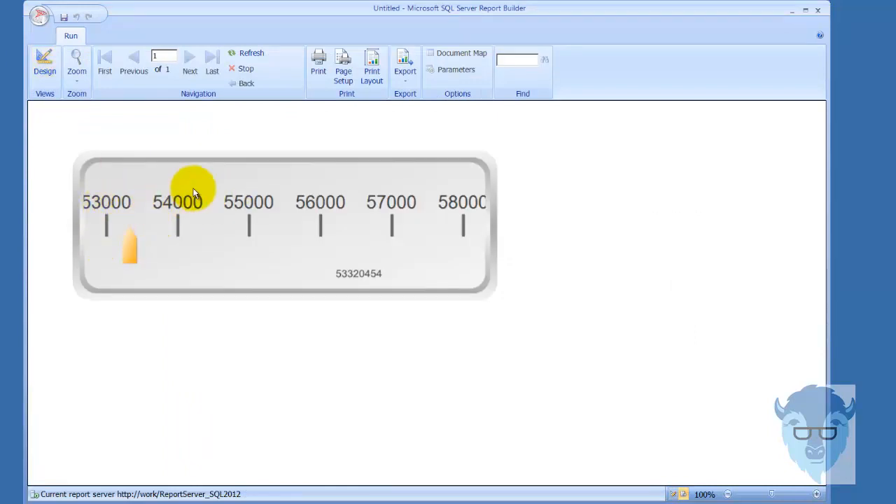
mouse_move(360, 252)
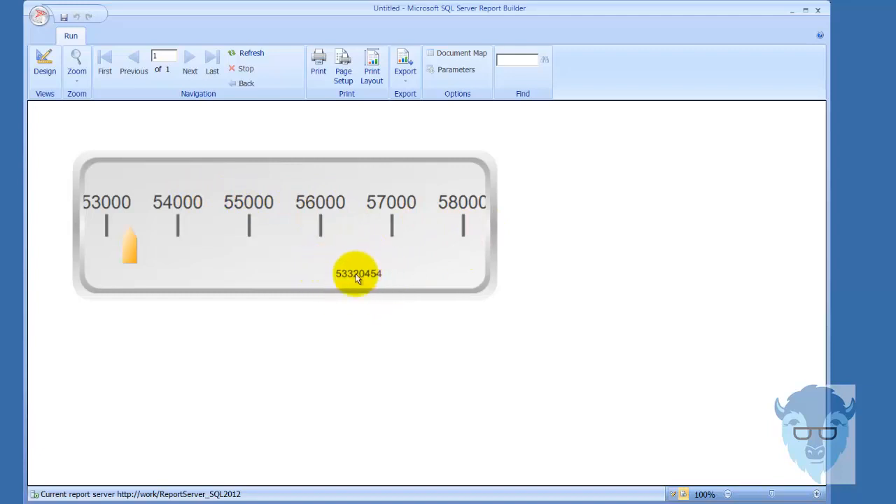
mouse_move(344, 274)
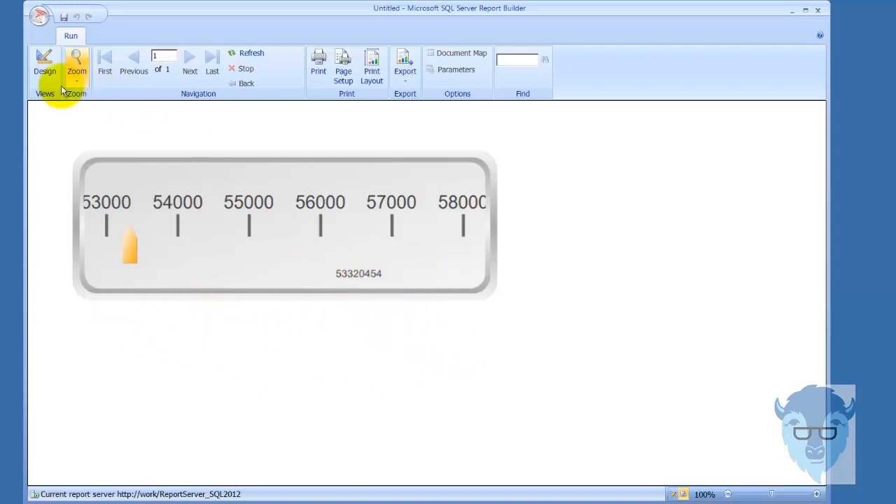
Back in design, bring up Linear Scale Properties for the gauge scale
left_click(45, 63)
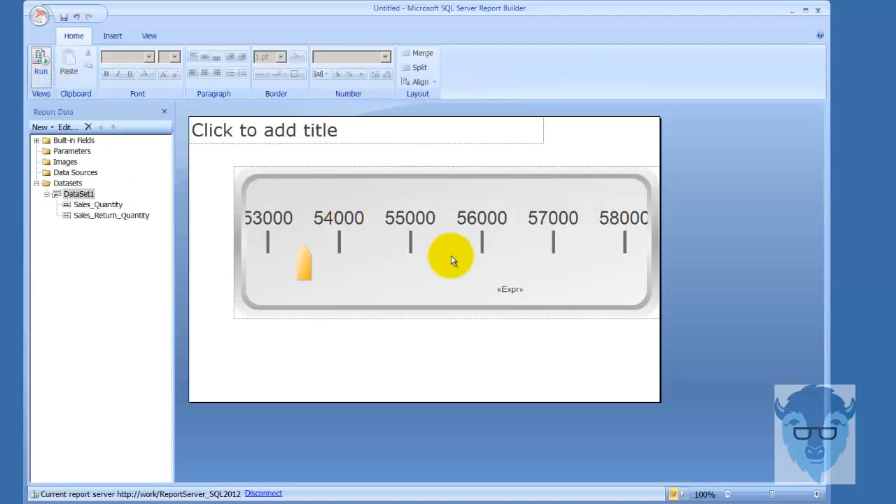
left_click(450, 260)
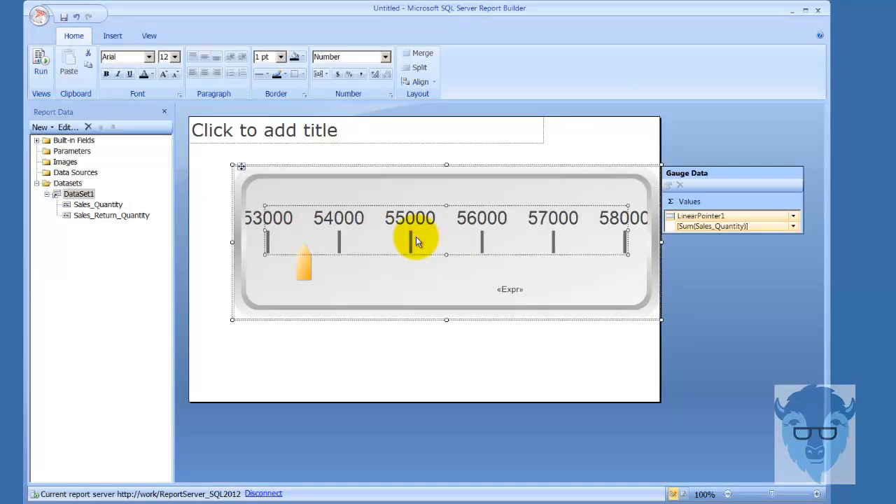
right_click(416, 241)
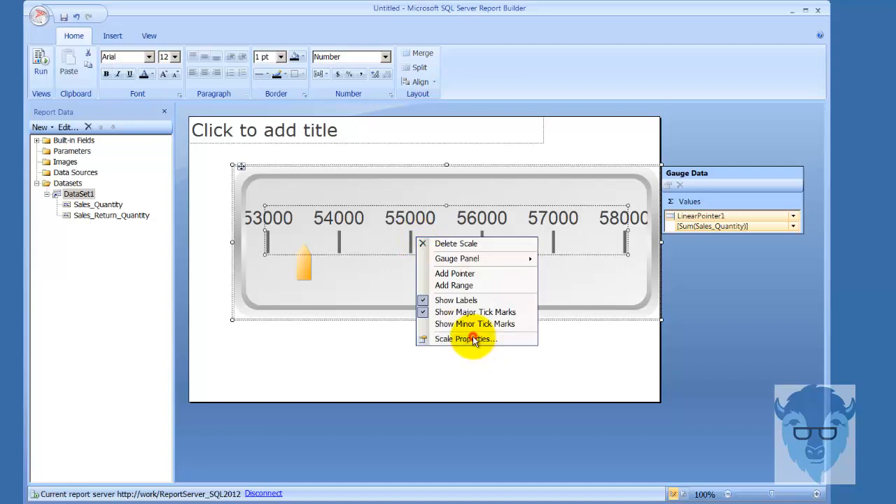
left_click(465, 339)
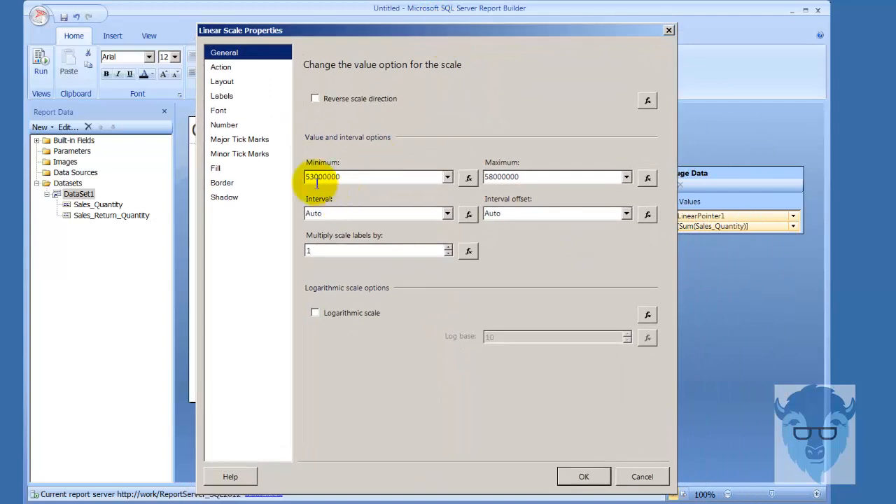
mouse_move(368, 173)
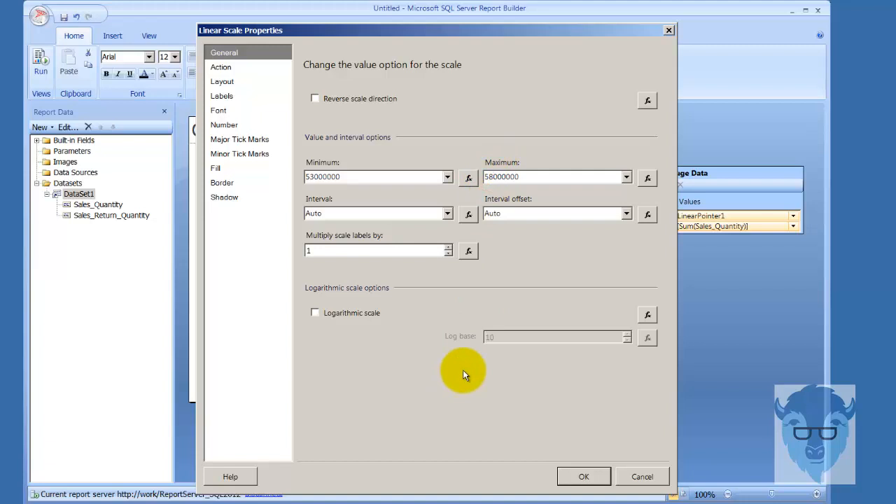
Change the scale maximum to 56000000 and review the Number and Tick Marks settings
type("56000000")
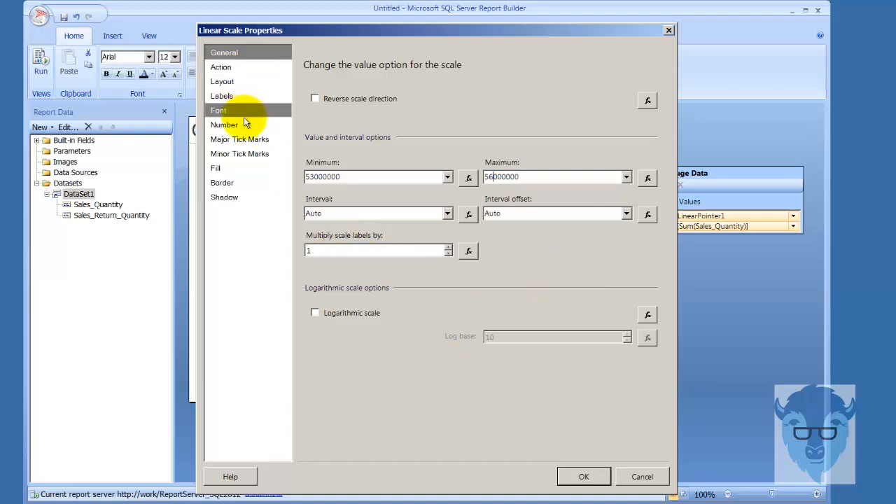
left_click(224, 125)
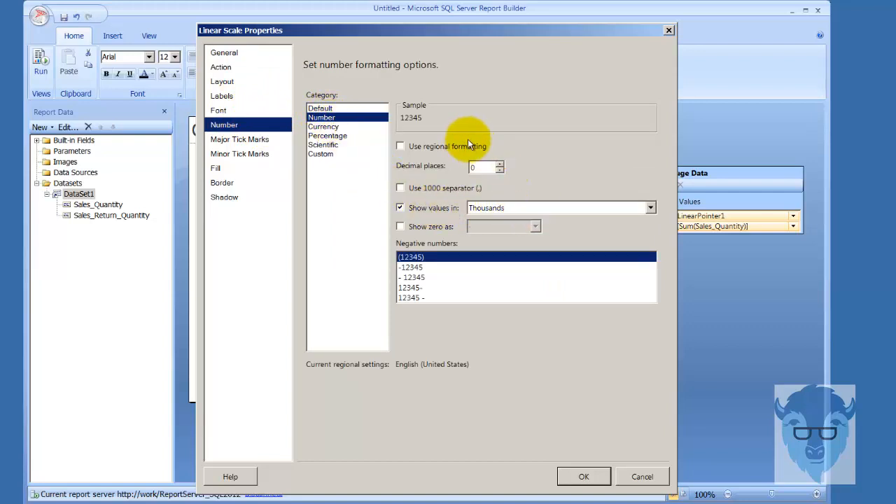
mouse_move(507, 170)
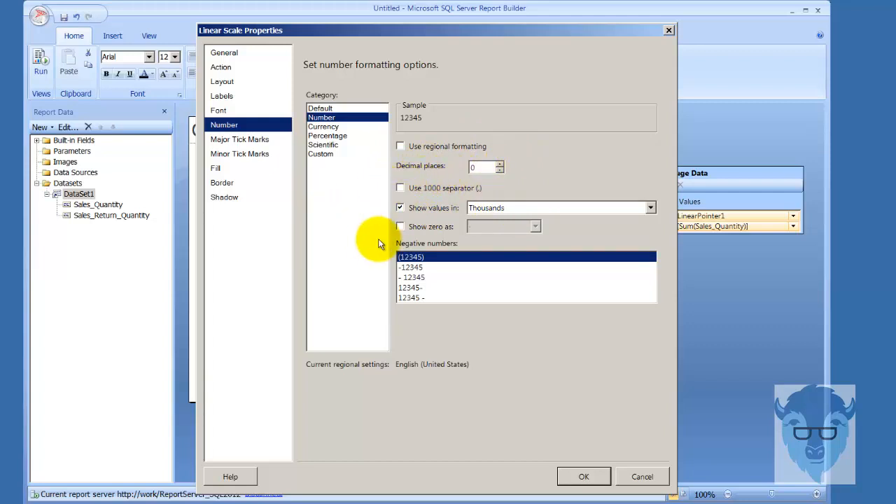
mouse_move(302, 159)
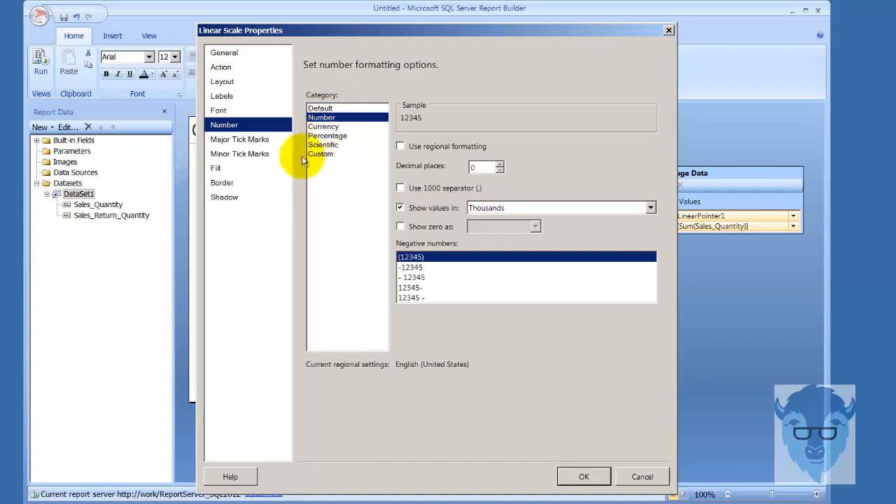
left_click(239, 153)
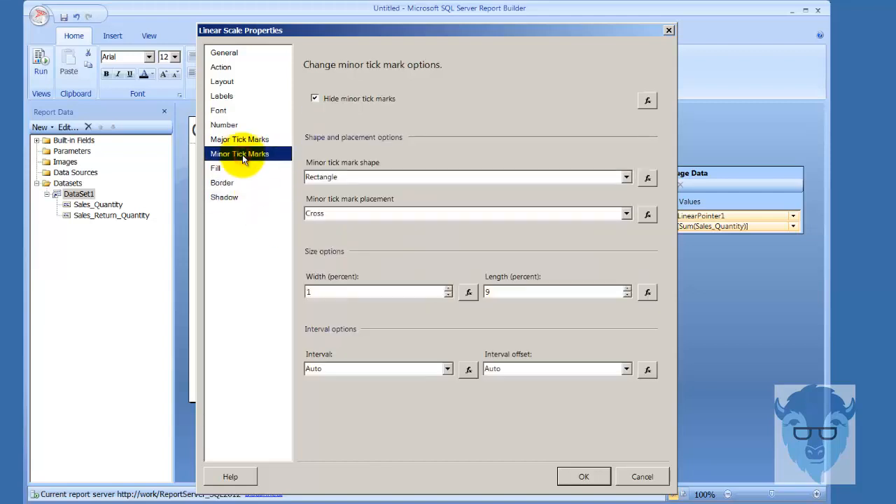
left_click(240, 139)
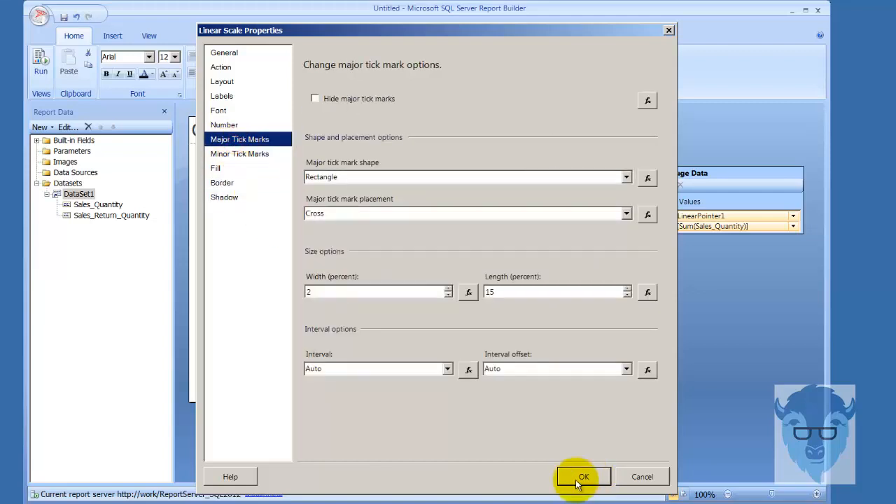
left_click(224, 52)
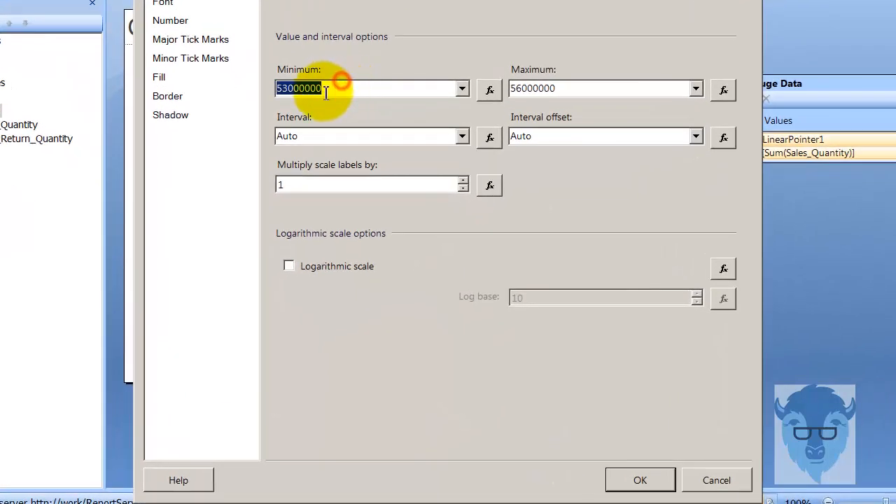
left_click(598, 88)
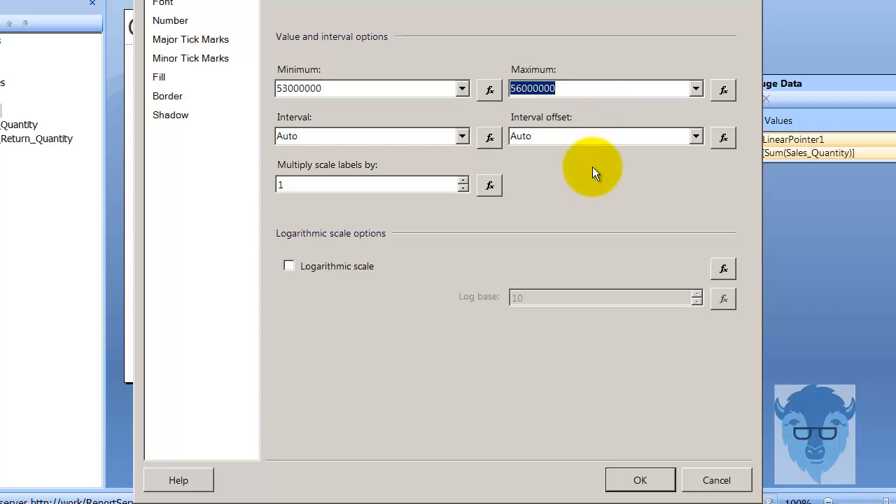
mouse_move(599, 178)
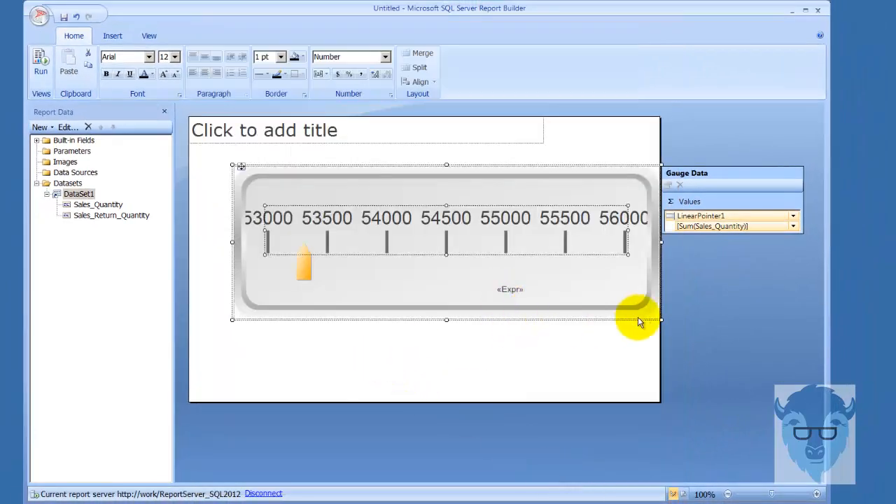
Drag the gauge's corner inward to fit the 53000–56000 scale, preview, and return to design
left_click_drag(660, 320, 612, 299)
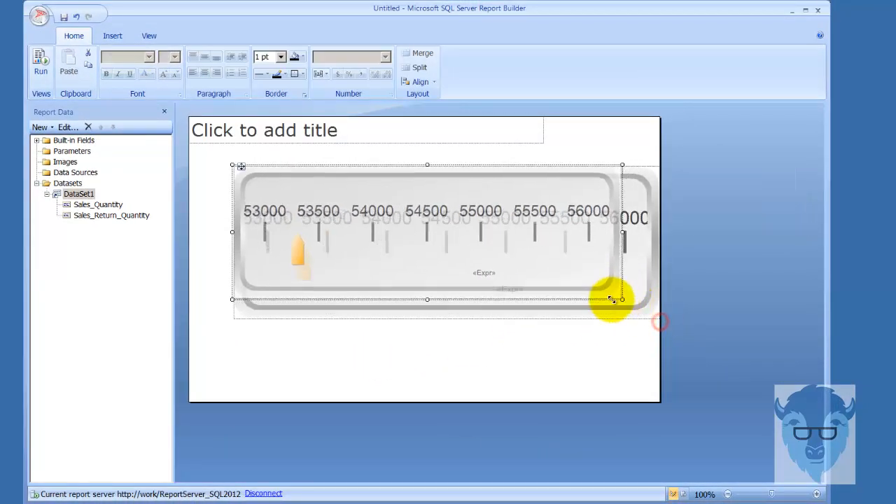
left_click_drag(621, 300, 446, 279)
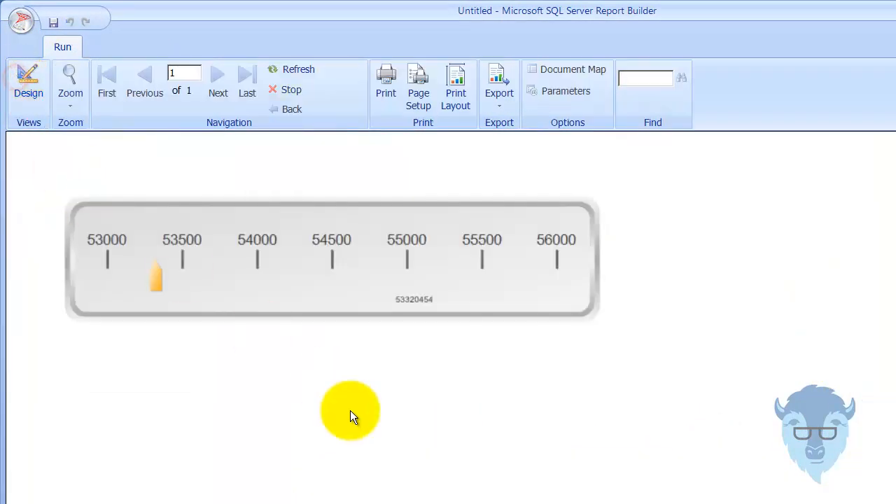
mouse_move(157, 281)
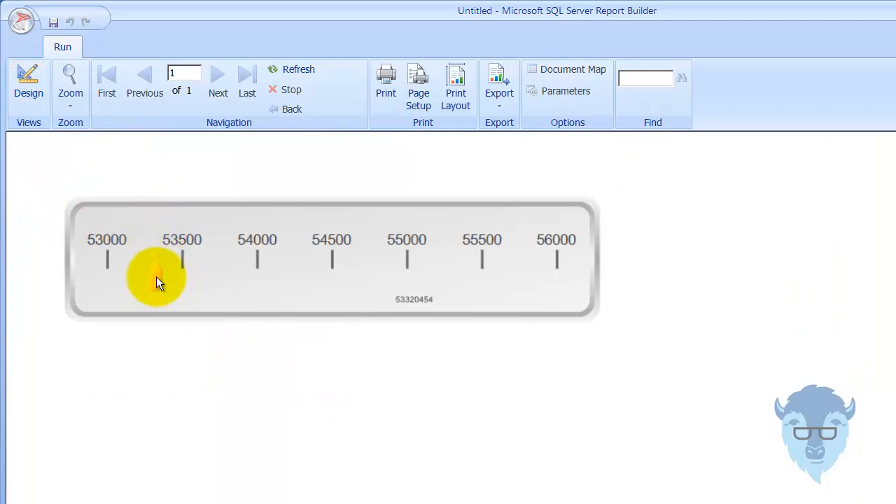
mouse_move(105, 248)
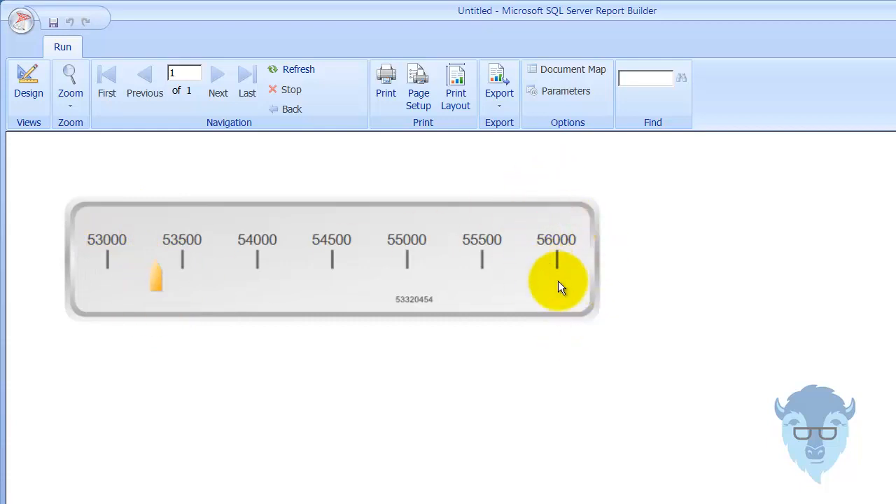
mouse_move(69, 250)
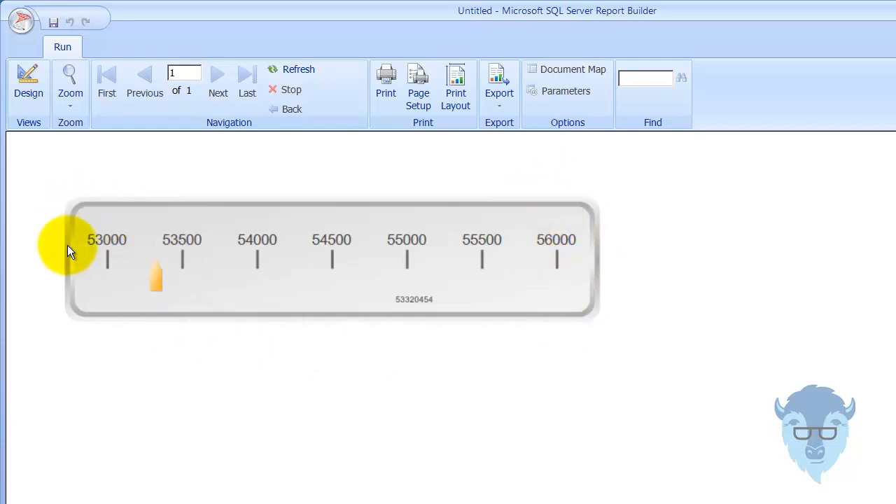
left_click(28, 83)
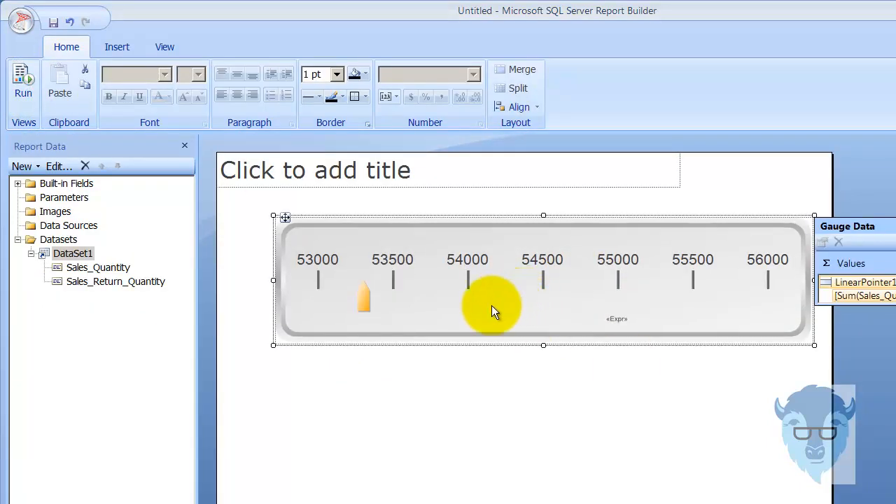
Add LinearPointer2 bound to Sales_Return_Quantity, preview it, and return to design
right_click(491, 308)
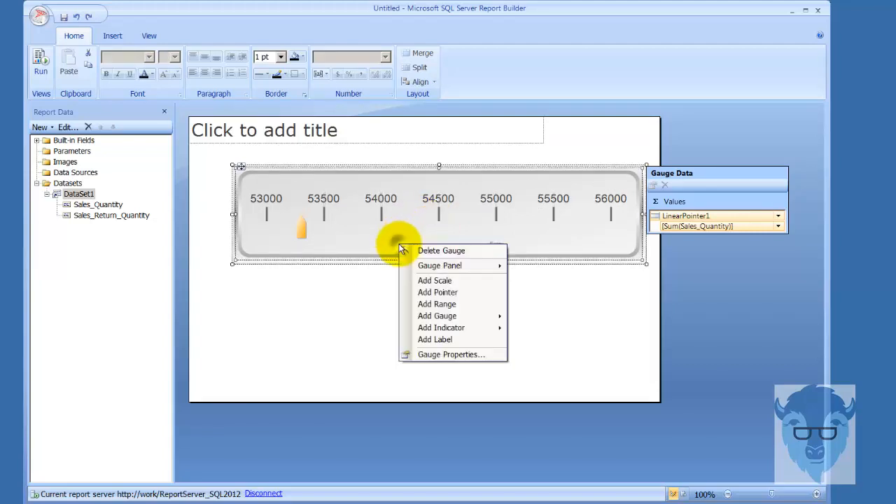
left_click(437, 292)
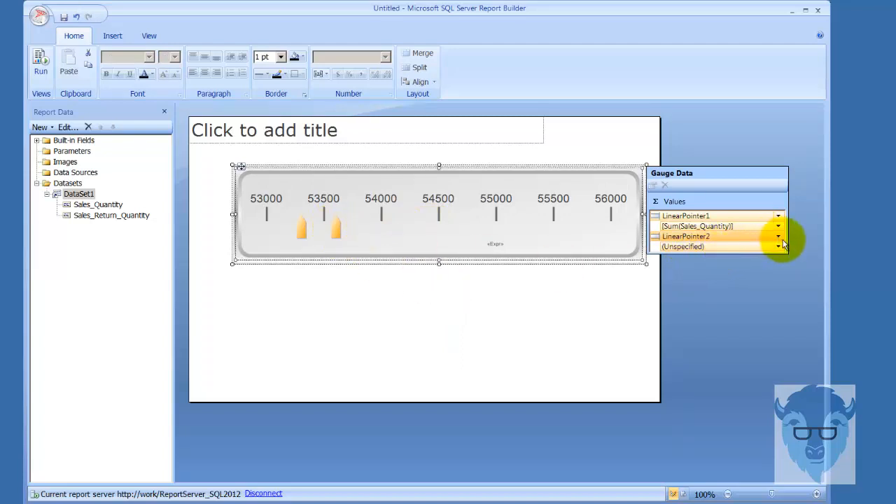
left_click(777, 246)
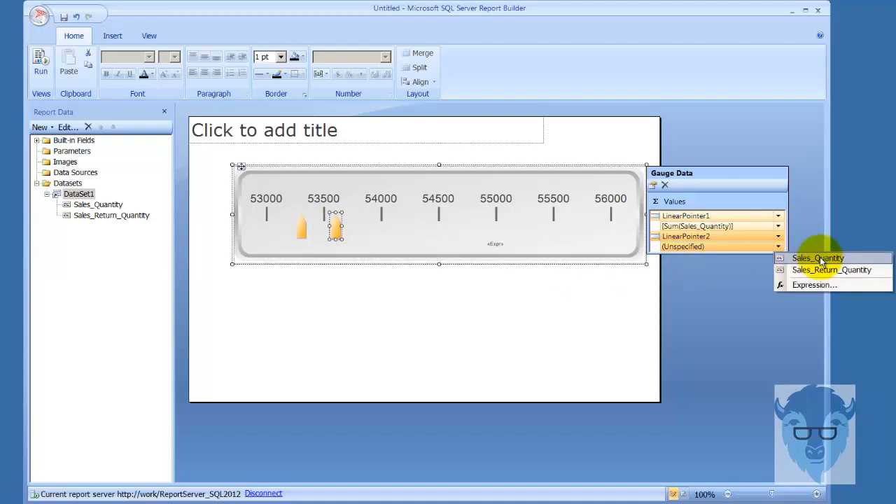
left_click(826, 270)
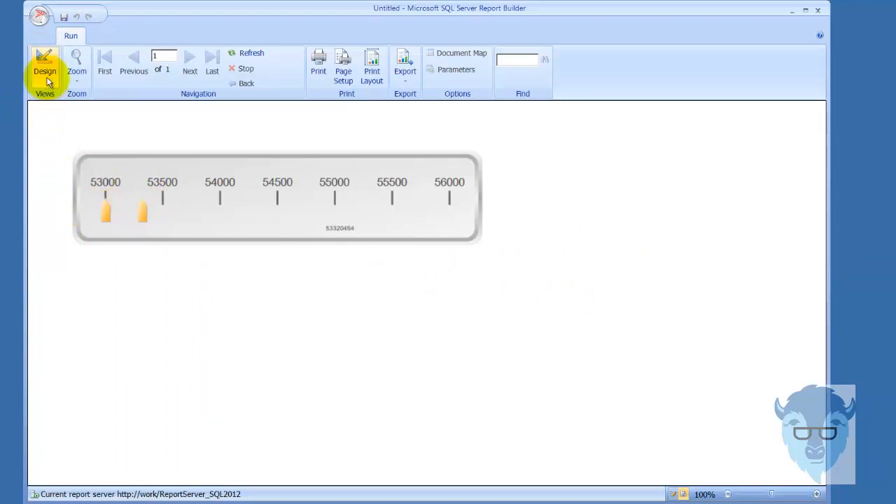
left_click(44, 63)
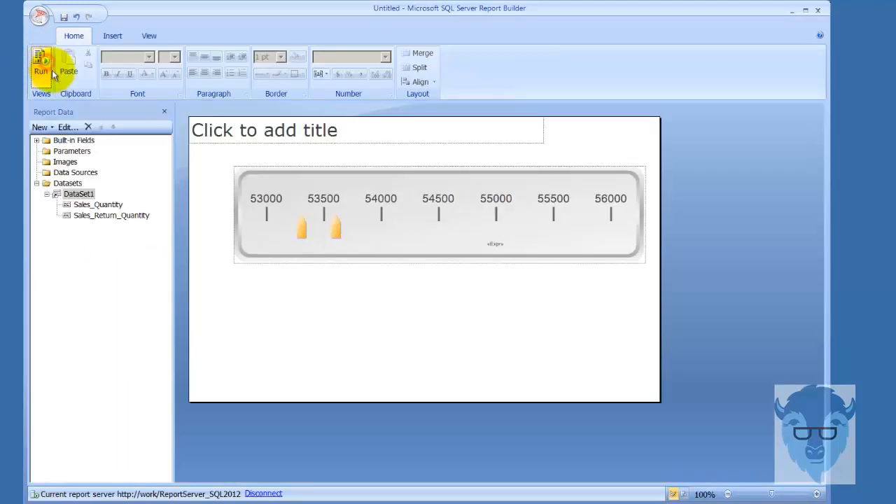
Set the second pointer's secondary fill colour to Turquoise and run the report
left_click(336, 224)
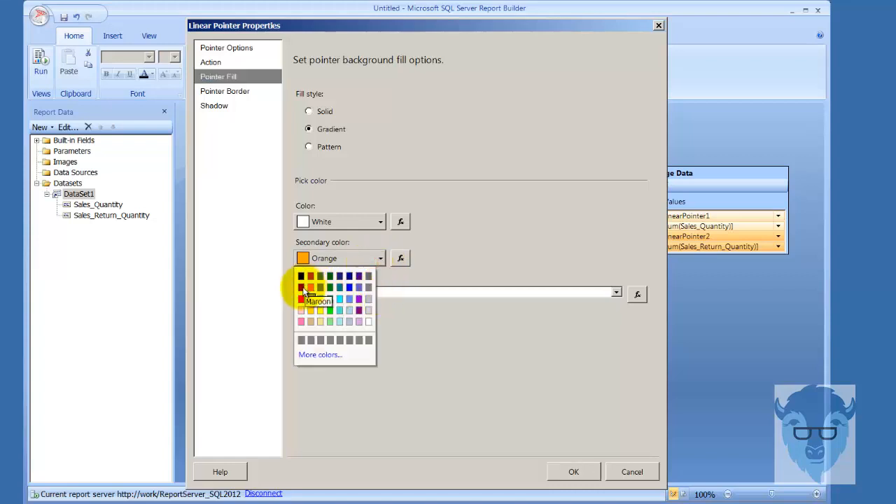
left_click(339, 309)
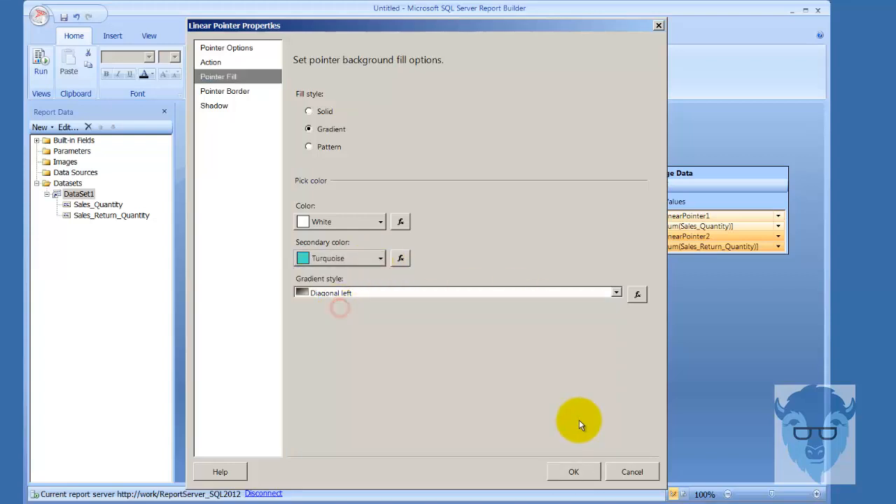
left_click(573, 471)
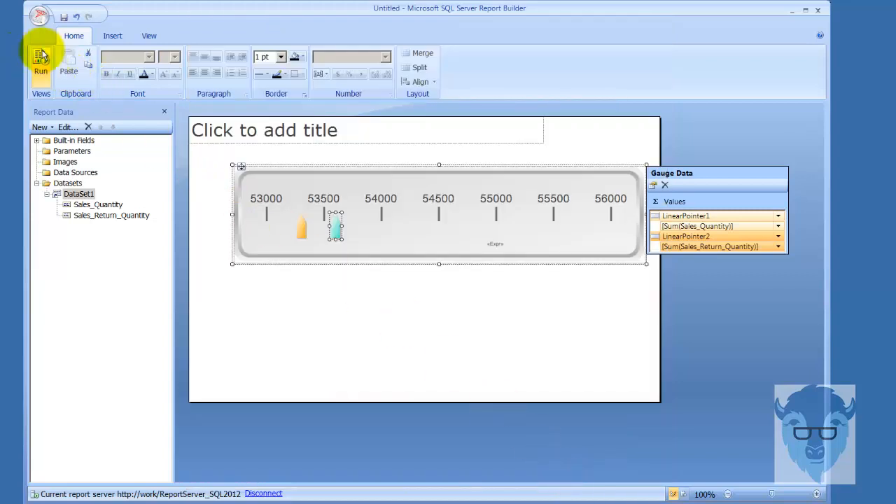
left_click(36, 59)
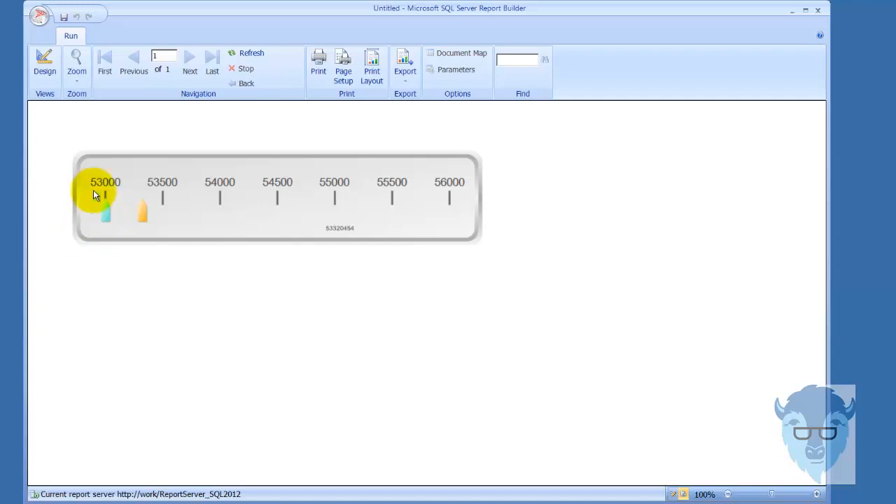
Return to design and bring up the gauge's right-click options
left_click(44, 59)
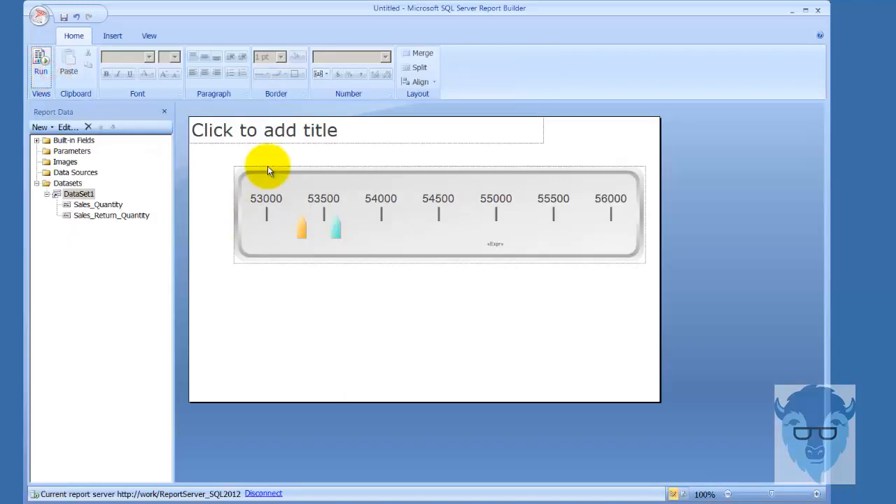
mouse_move(360, 239)
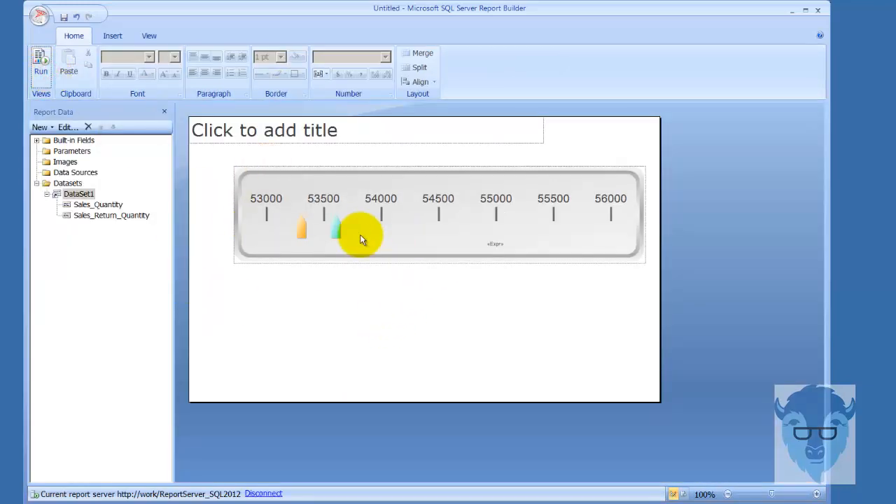
right_click(414, 228)
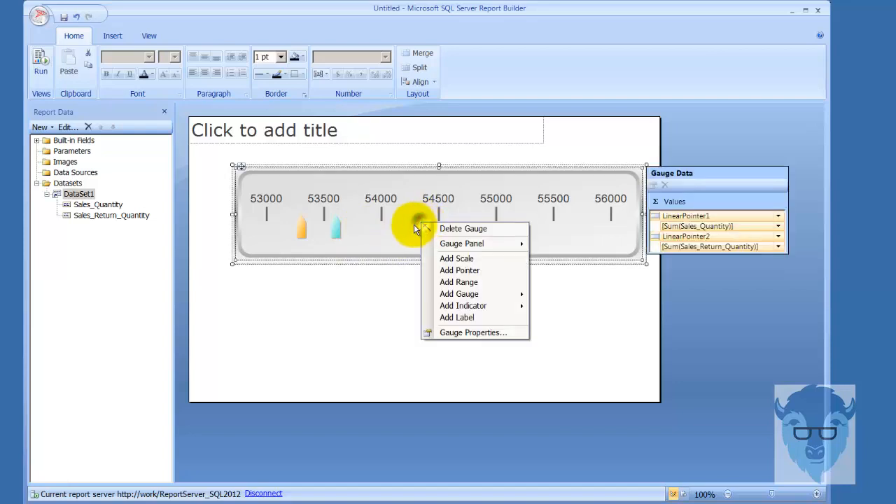
mouse_move(469, 268)
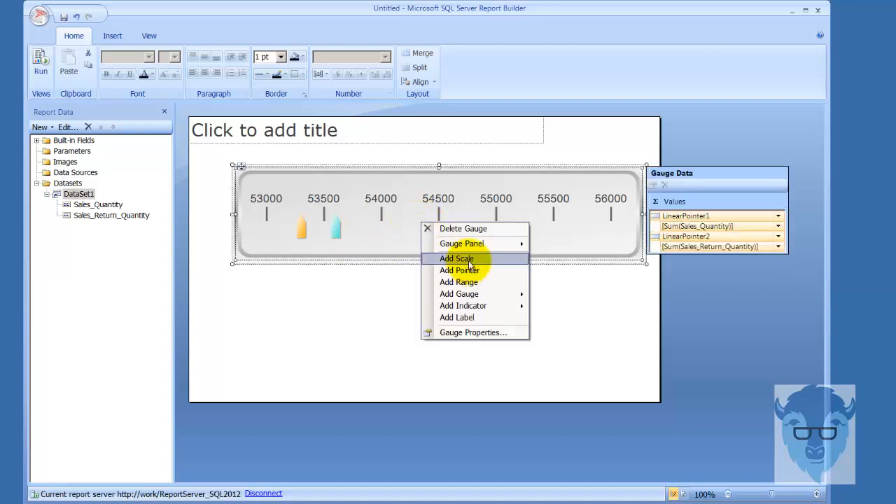
mouse_move(459, 294)
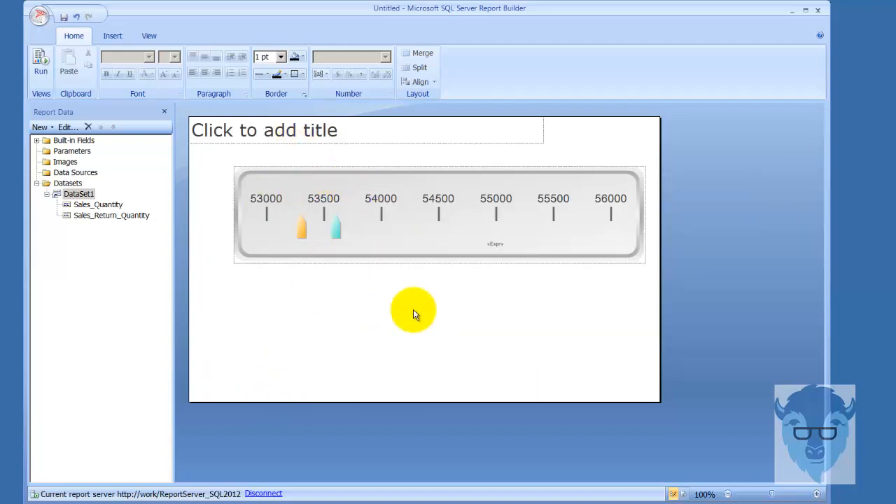
mouse_move(394, 255)
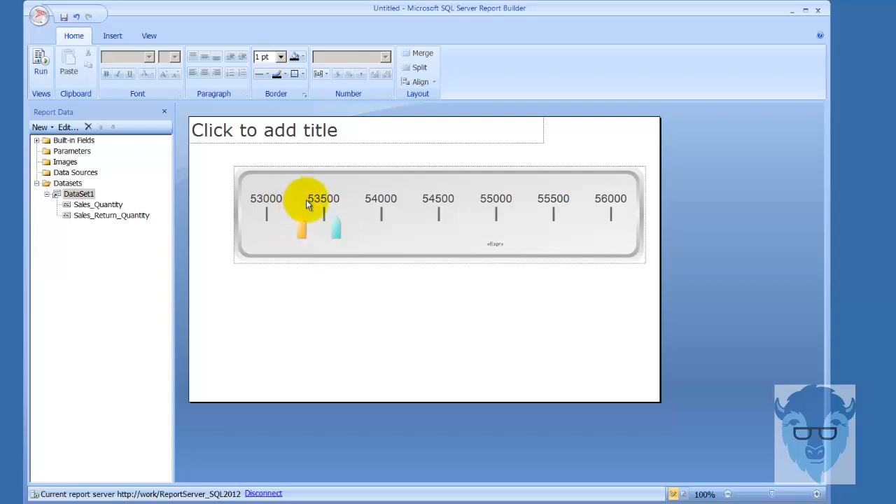
mouse_move(361, 175)
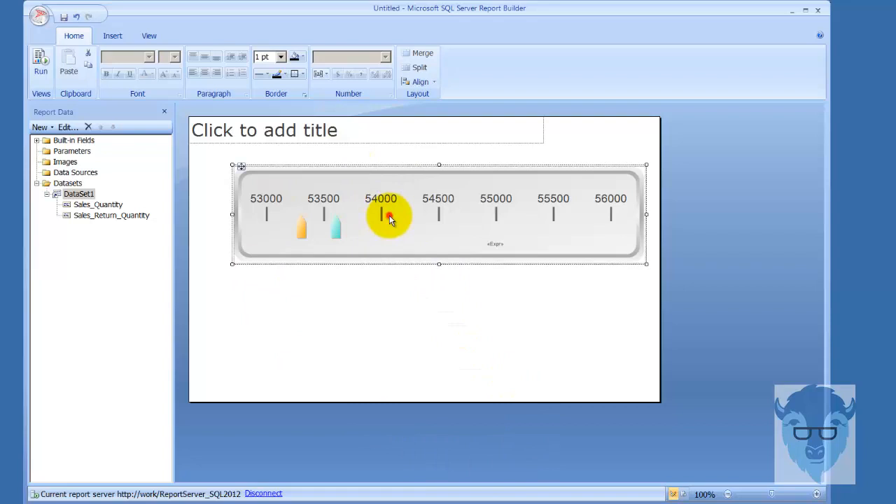
mouse_move(457, 314)
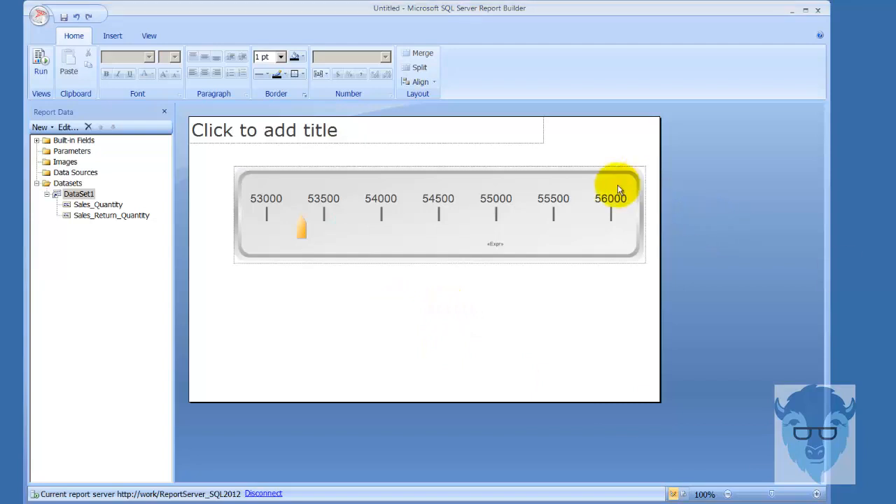
mouse_move(400, 234)
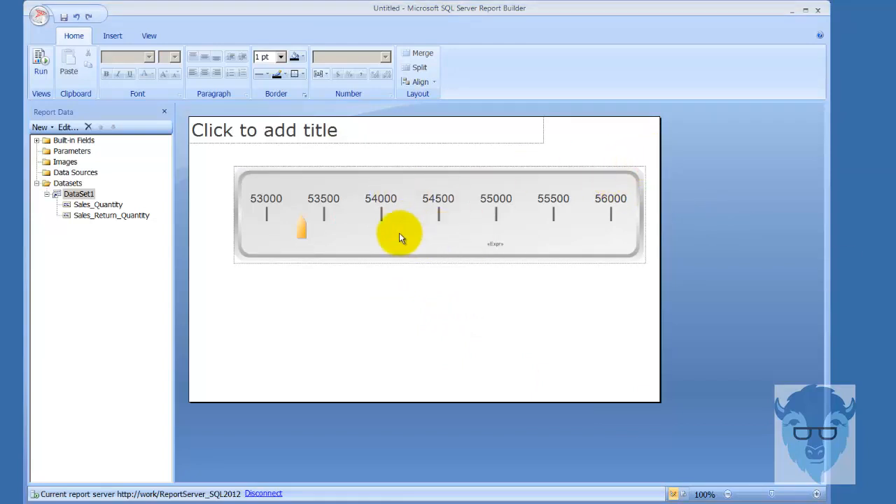
right_click(406, 217)
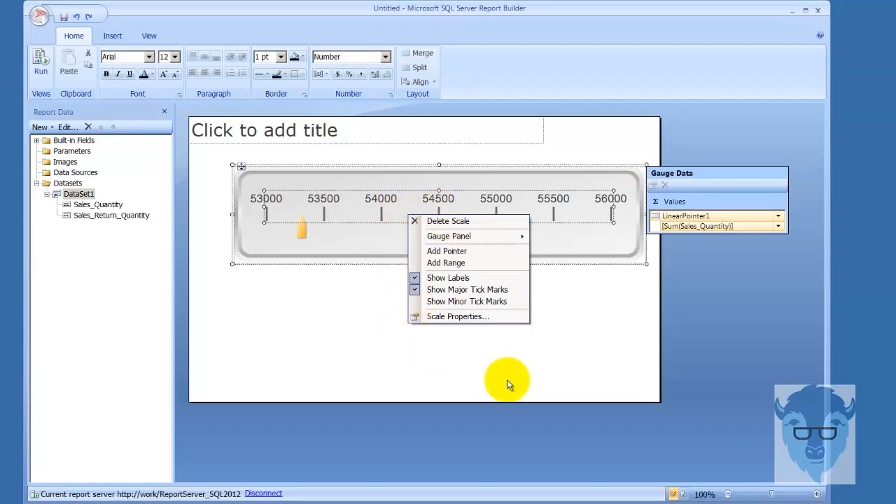
mouse_move(519, 209)
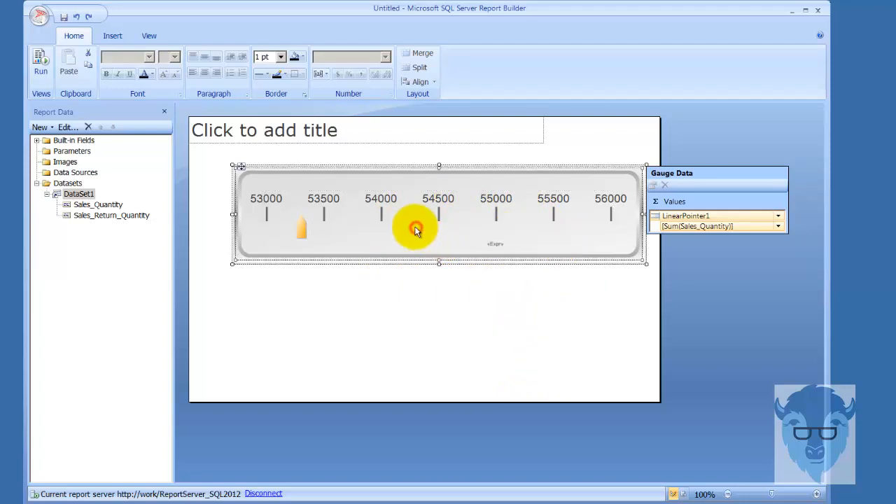
right_click(415, 231)
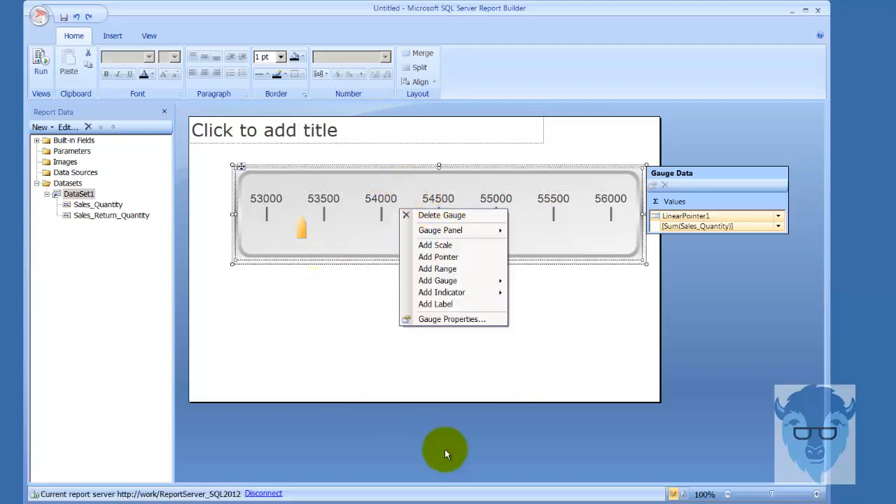